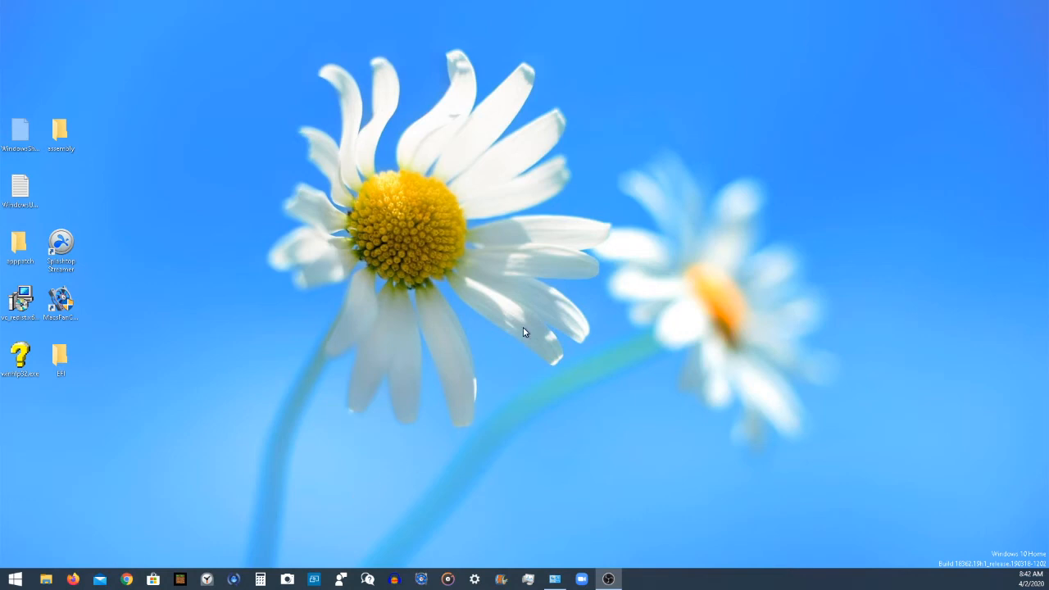
{"action": "mouse_move", "coordinate": [484, 298]}
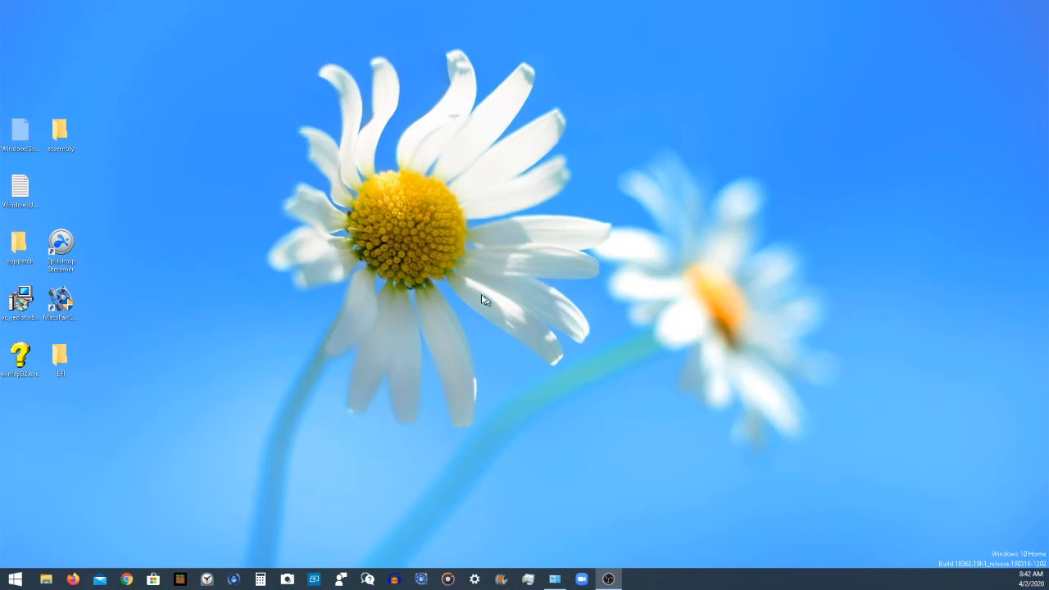
{"action": "mouse_move", "coordinate": [590, 421]}
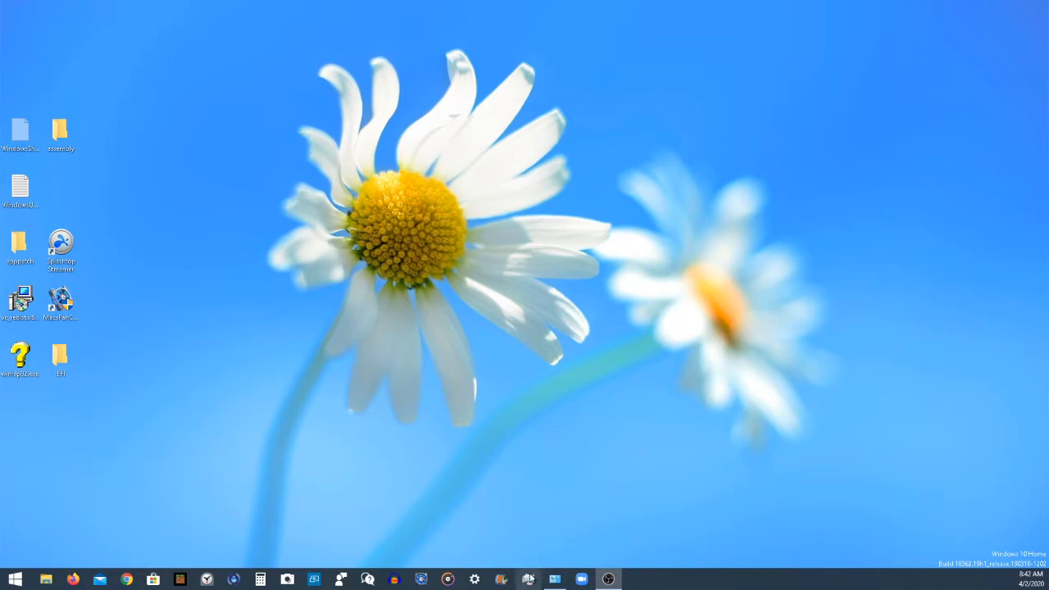
{"action": "mouse_move", "coordinate": [433, 431]}
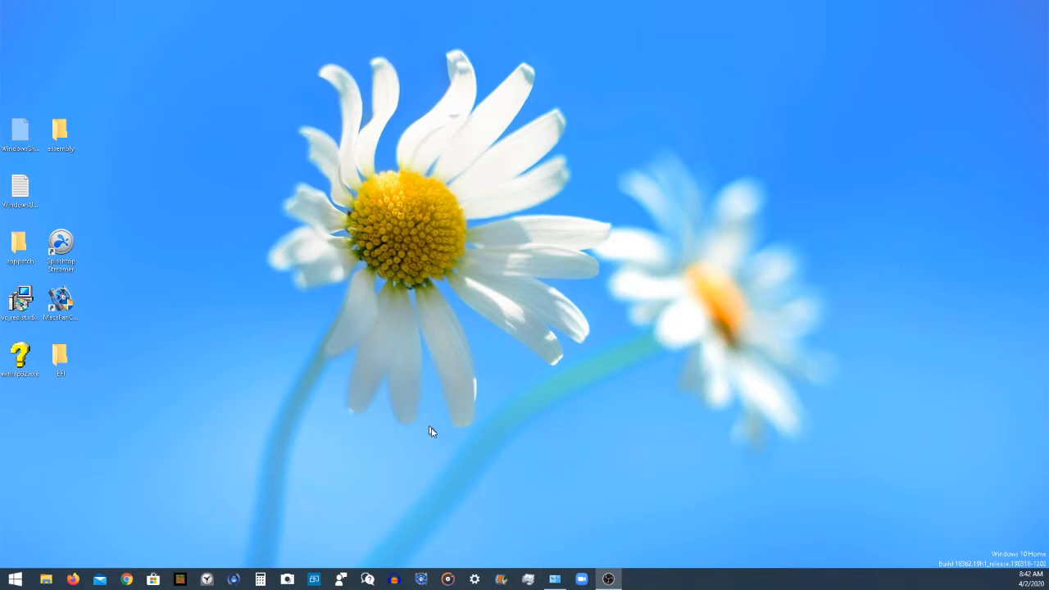
{"action": "mouse_move", "coordinate": [420, 368]}
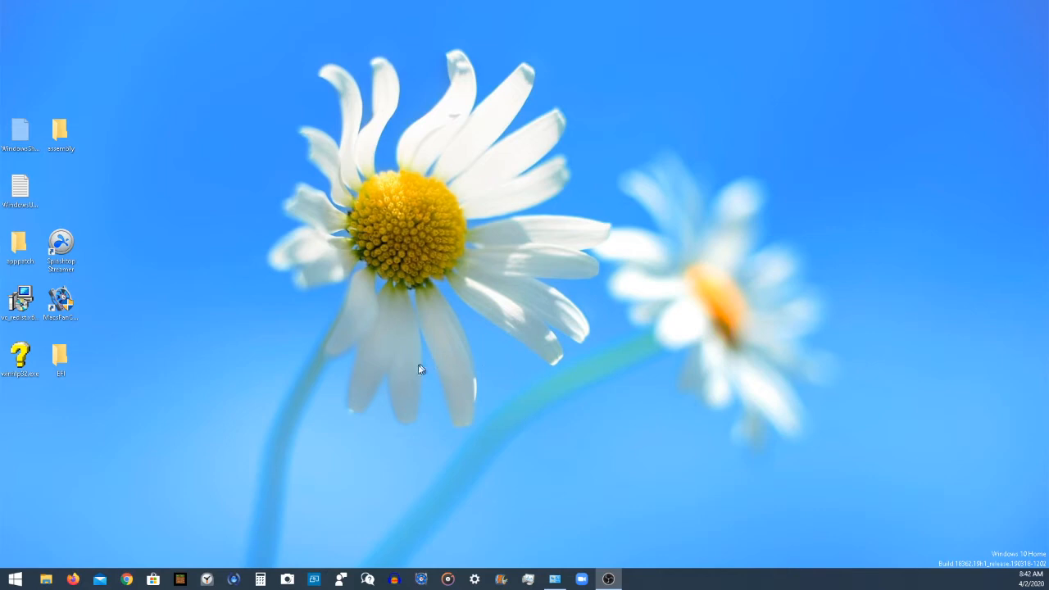
{"action": "mouse_move", "coordinate": [548, 567]}
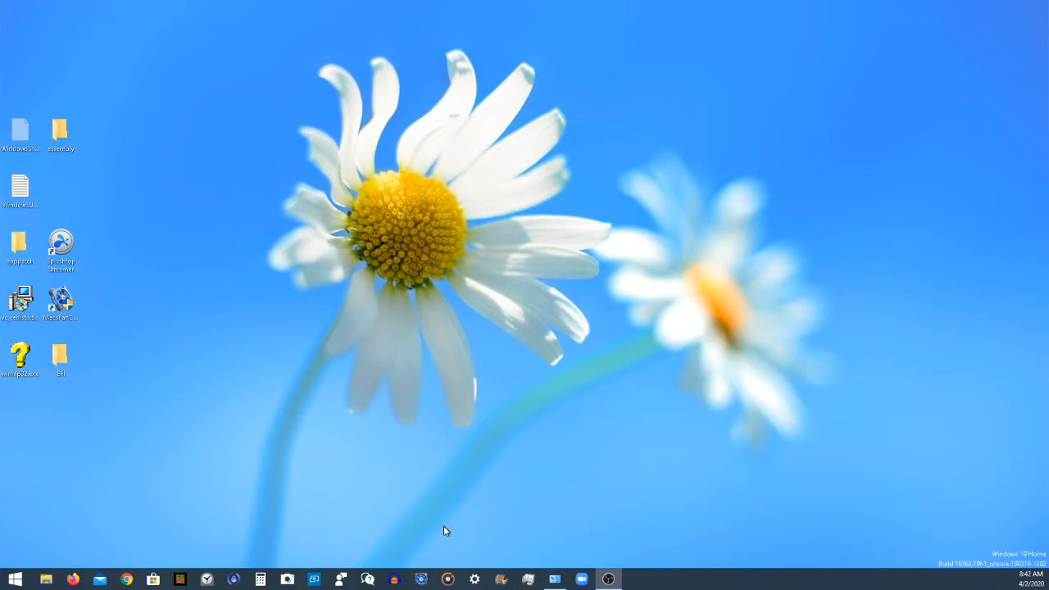
{"action": "mouse_move", "coordinate": [663, 580]}
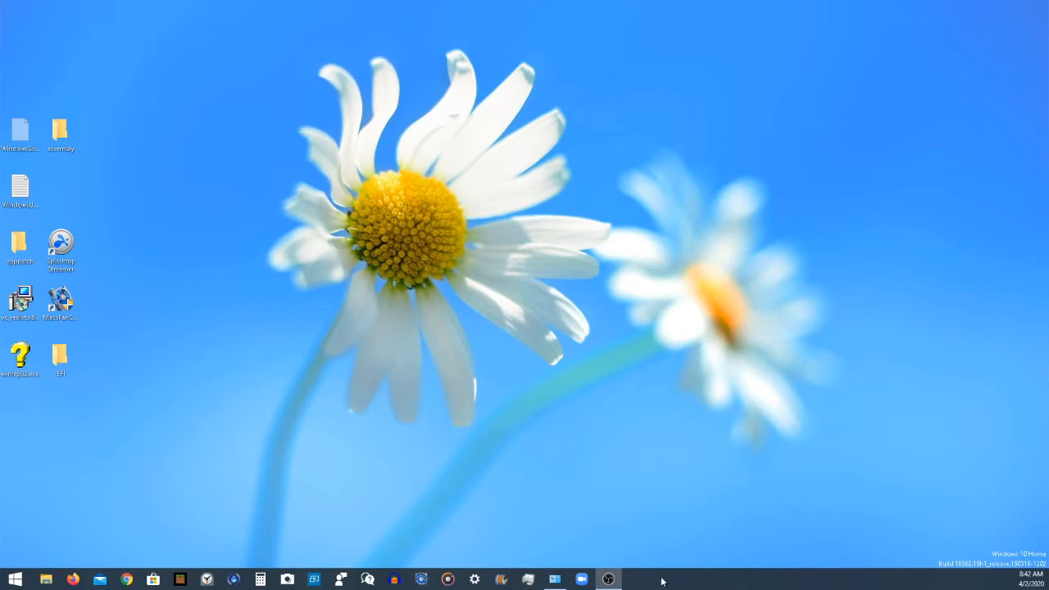
Launch Task Manager from the taskbar menu, landing on the Processes list
{"action": "right_click", "coordinate": [664, 580]}
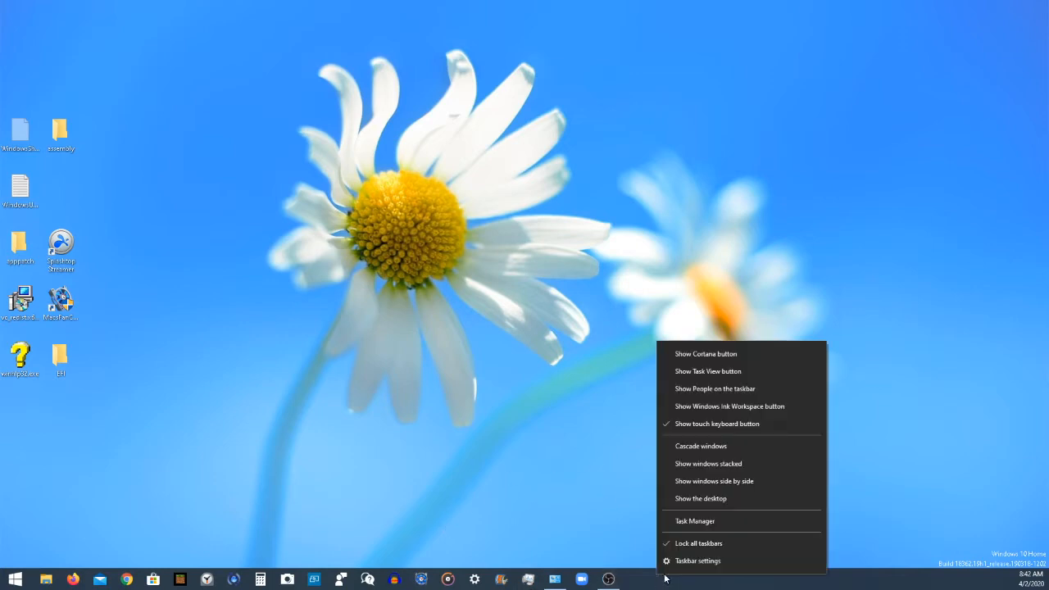
{"action": "mouse_move", "coordinate": [705, 525]}
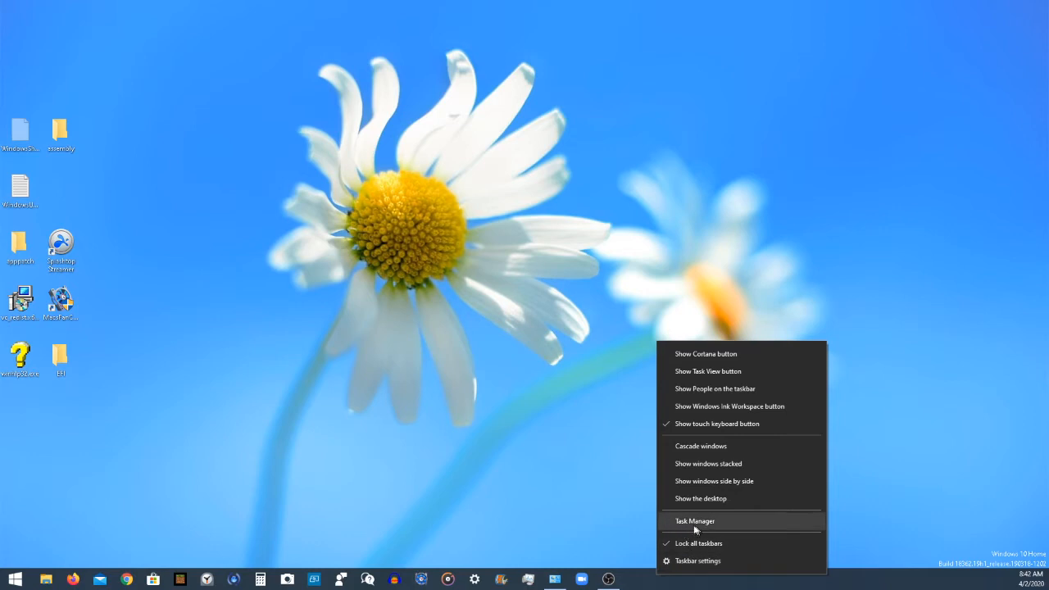
{"action": "mouse_move", "coordinate": [700, 526]}
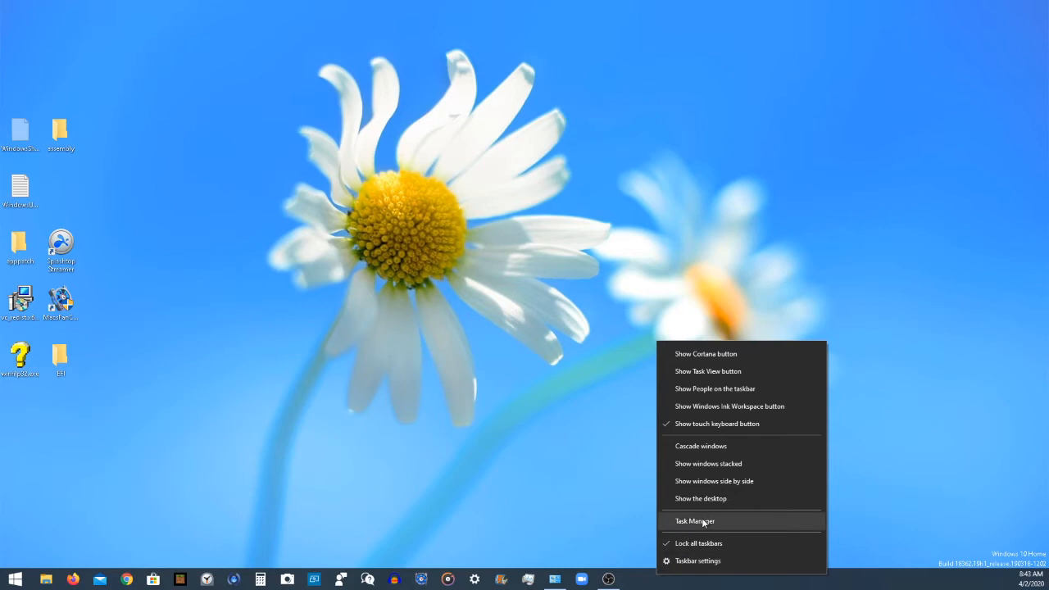
{"action": "left_click", "coordinate": [694, 522]}
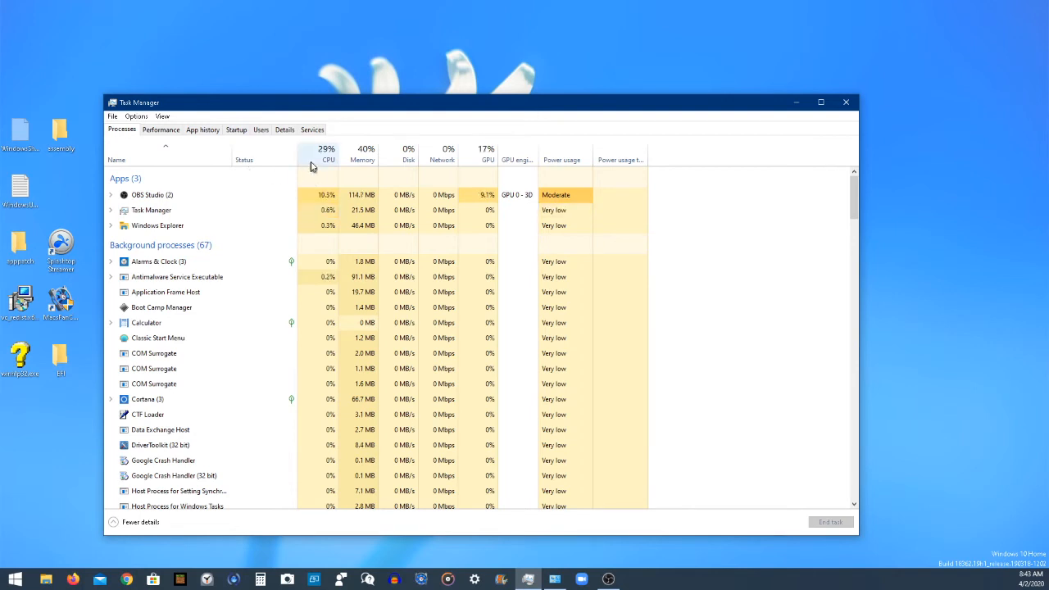
{"action": "mouse_move", "coordinate": [325, 160]}
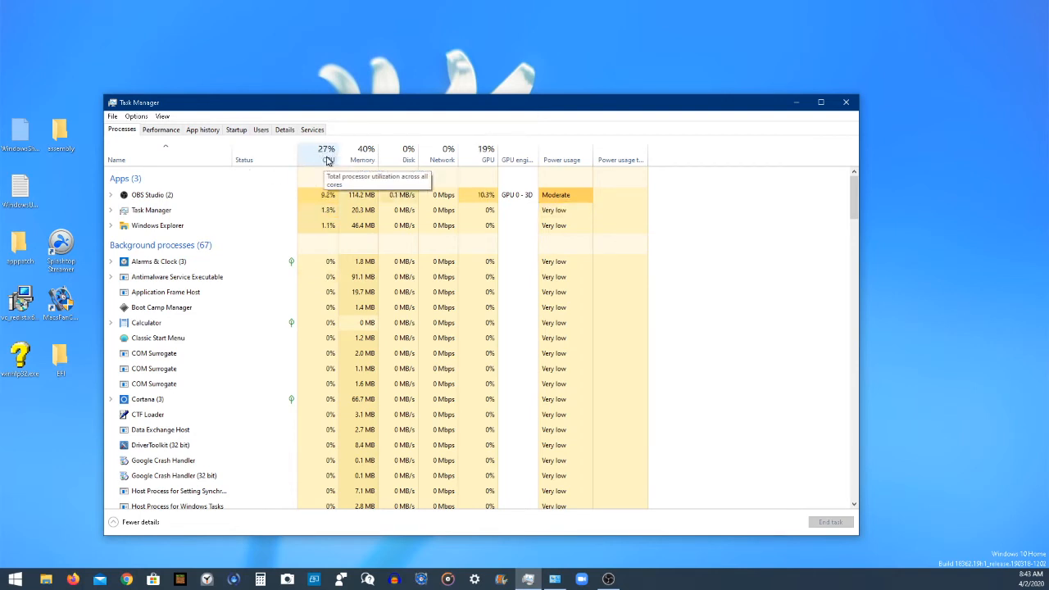
{"action": "mouse_move", "coordinate": [362, 155]}
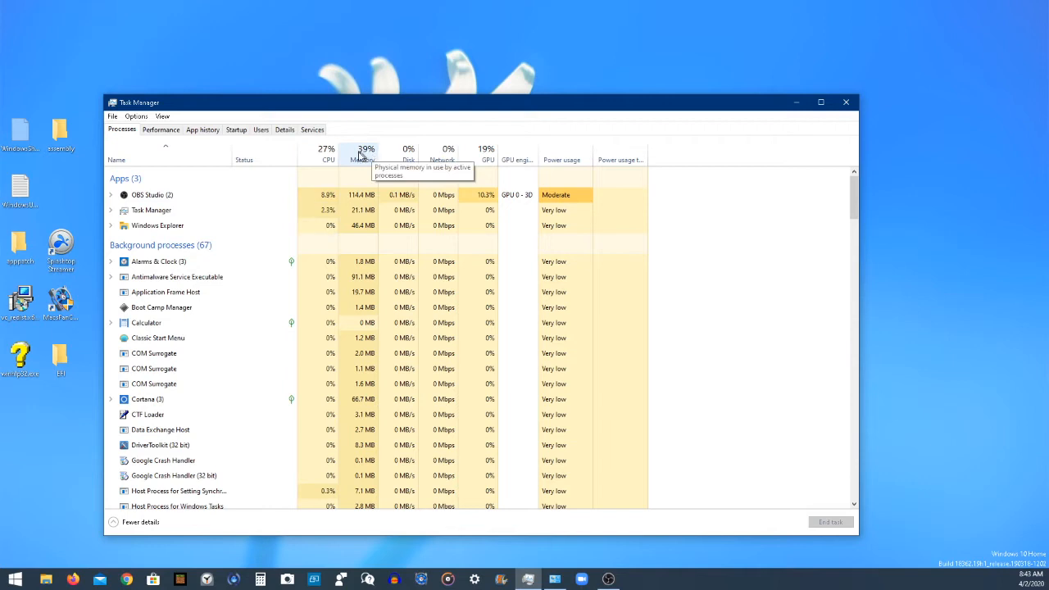
{"action": "mouse_move", "coordinate": [406, 163]}
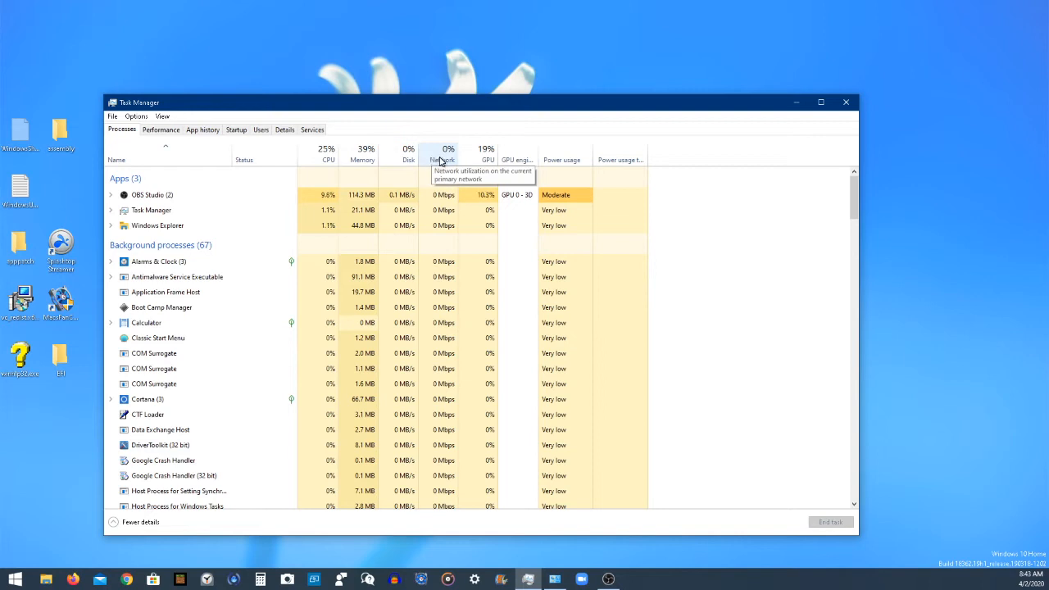
{"action": "mouse_move", "coordinate": [488, 160]}
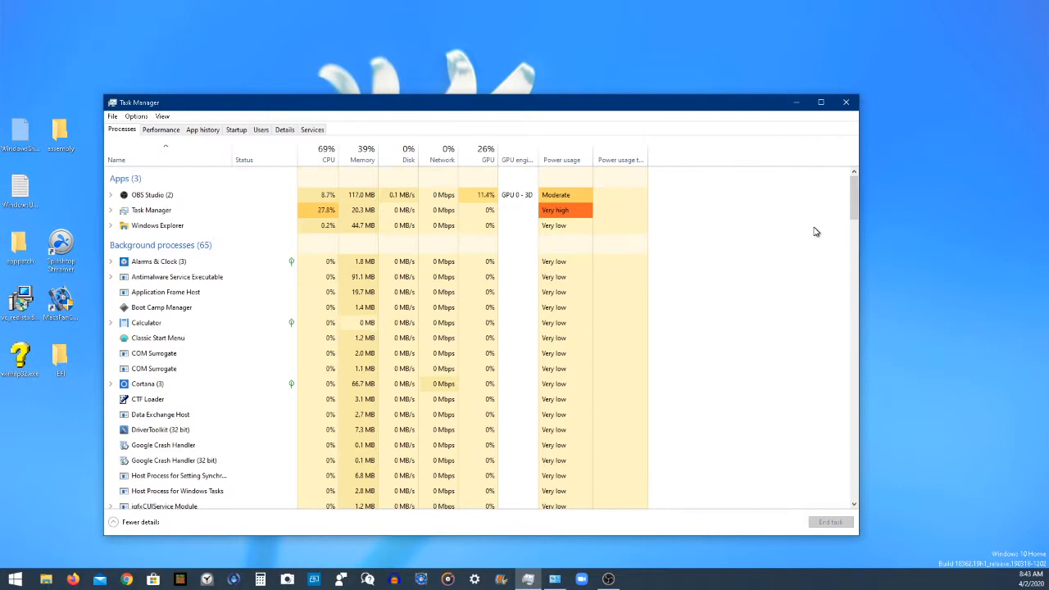
{"action": "scroll", "scroll_direction": "down", "scroll_amount": 3}
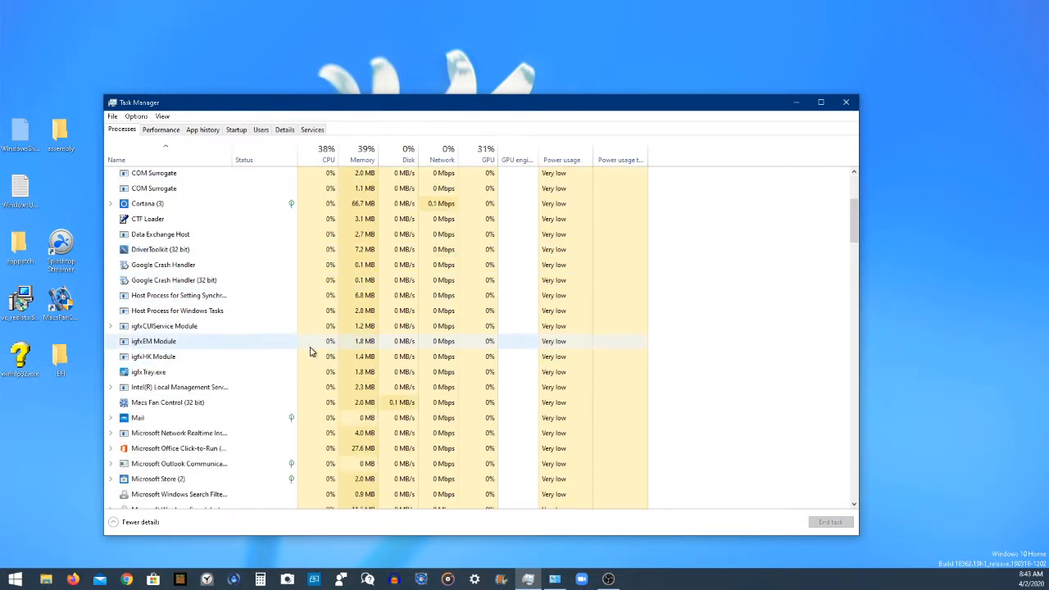
{"action": "scroll", "scroll_direction": "down", "scroll_amount": 3}
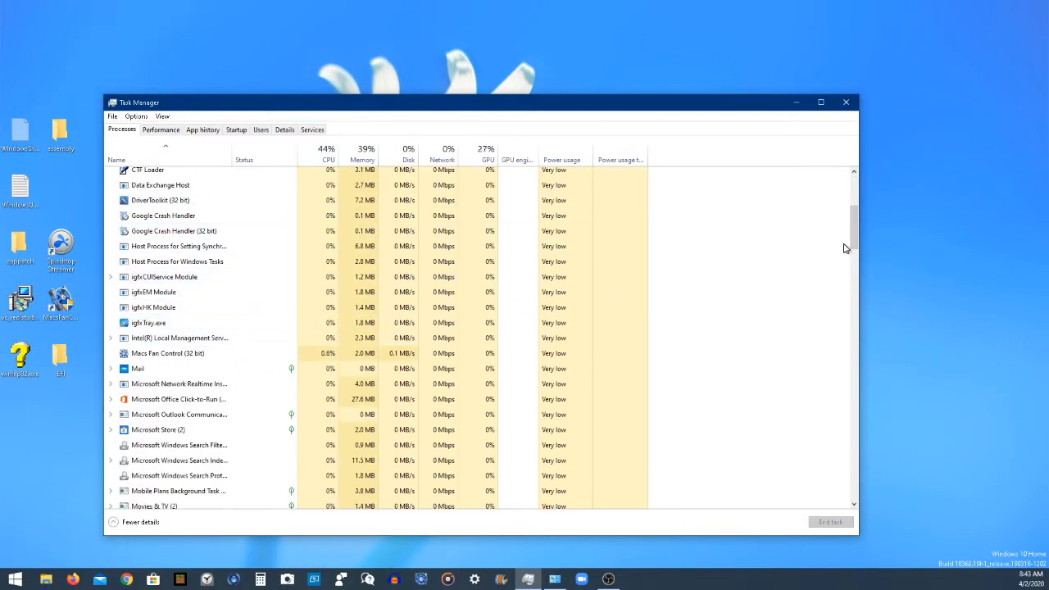
{"action": "scroll", "scroll_direction": "up", "scroll_amount": 3}
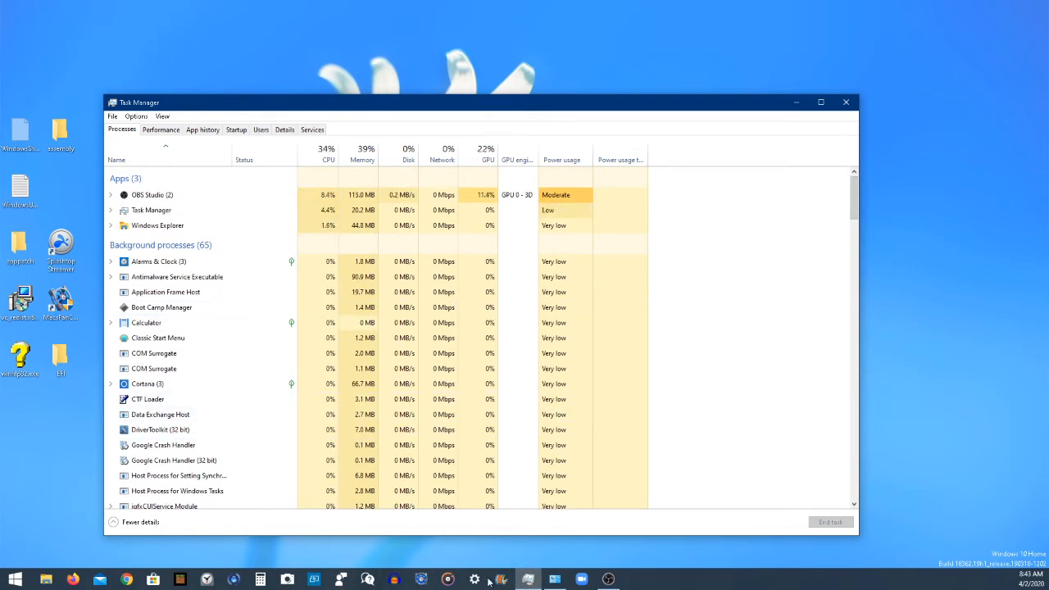
{"action": "mouse_move", "coordinate": [591, 256]}
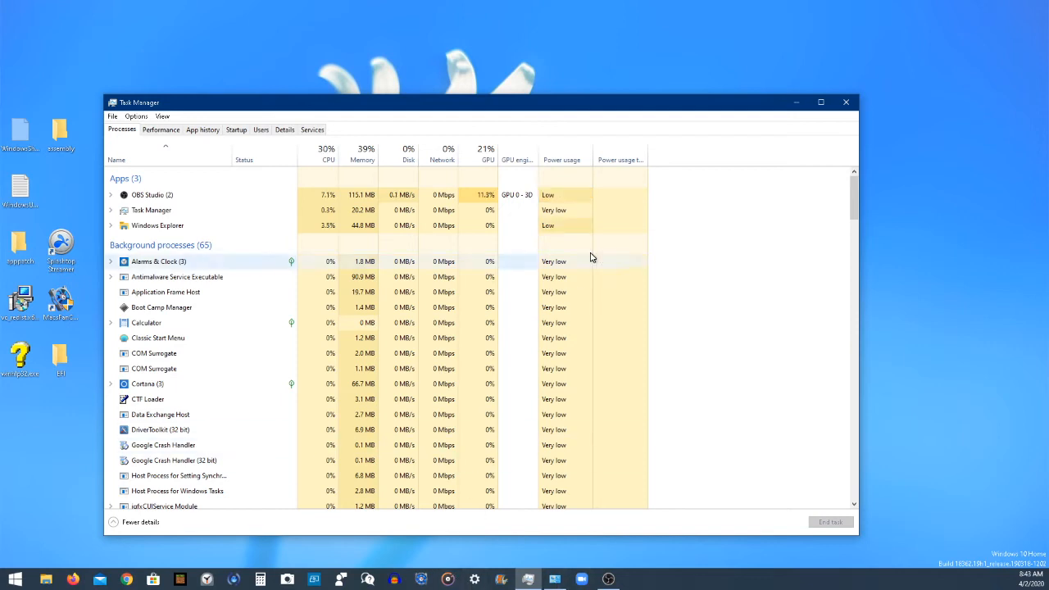
{"action": "mouse_move", "coordinate": [649, 263]}
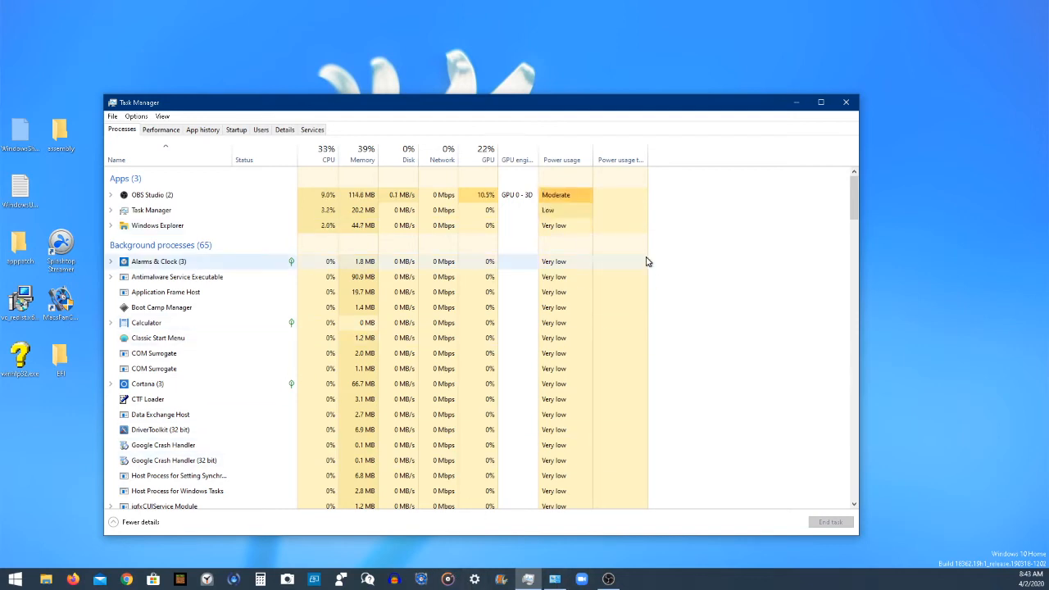
{"action": "mouse_move", "coordinate": [528, 579]}
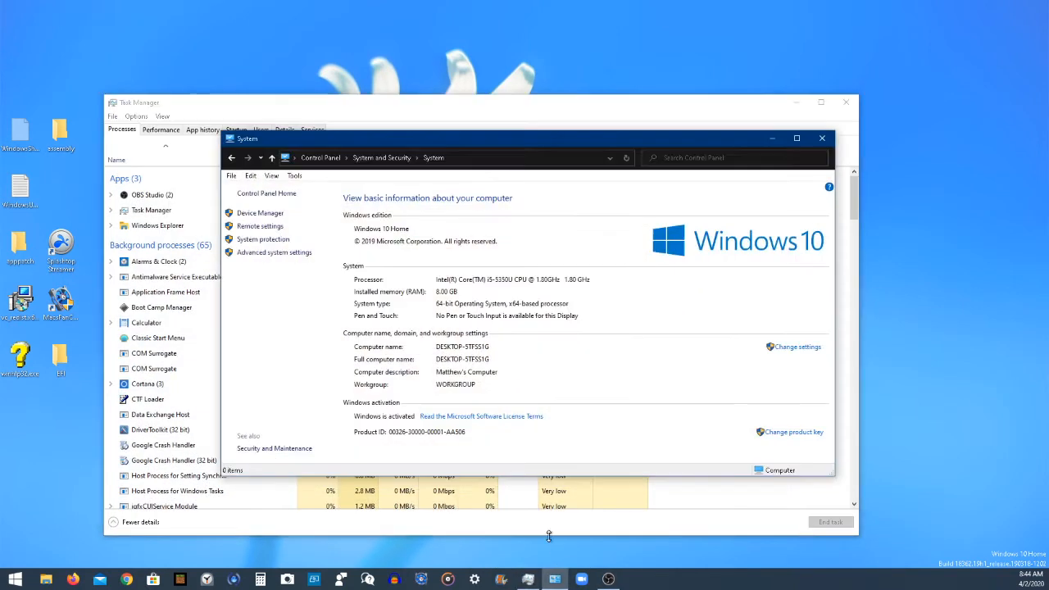
{"action": "left_click", "coordinate": [823, 138]}
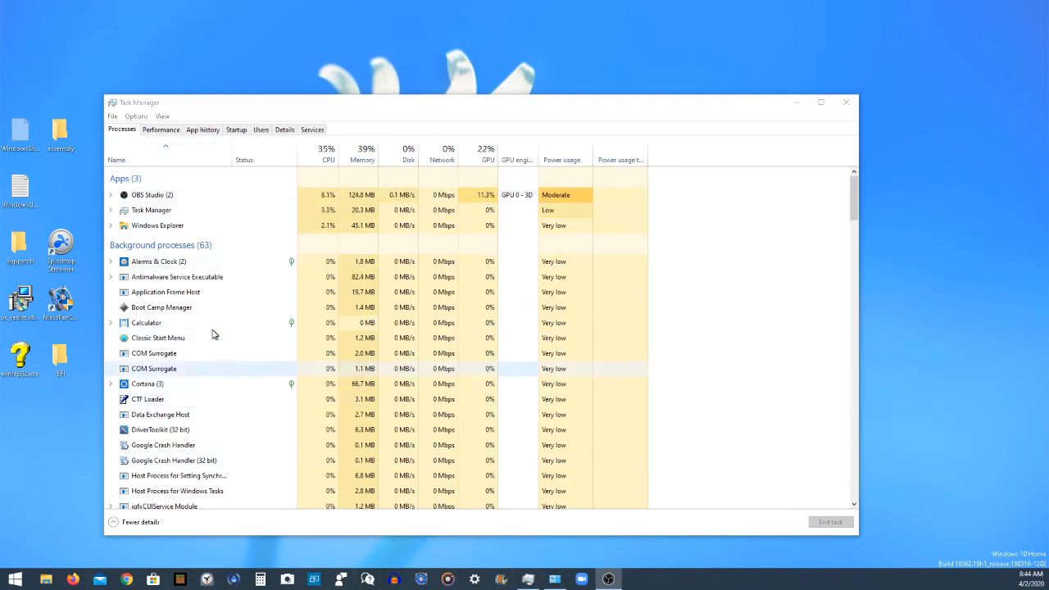
{"action": "mouse_move", "coordinate": [151, 308]}
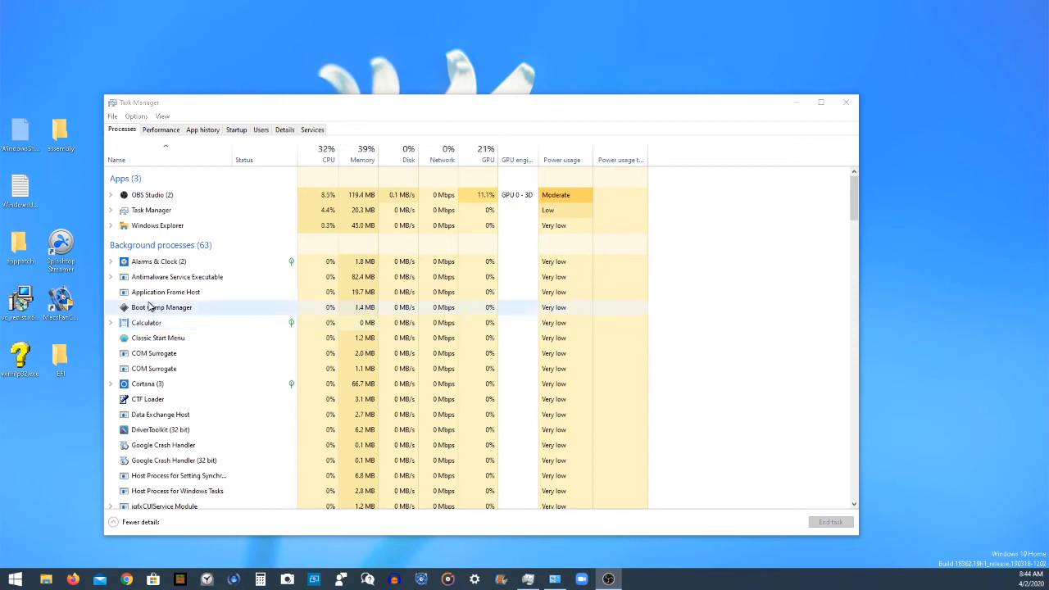
Step through the Performance graphs for memory, the disks and GPU 0 (Intel HD Graphics 6000)
{"action": "left_click", "coordinate": [160, 129]}
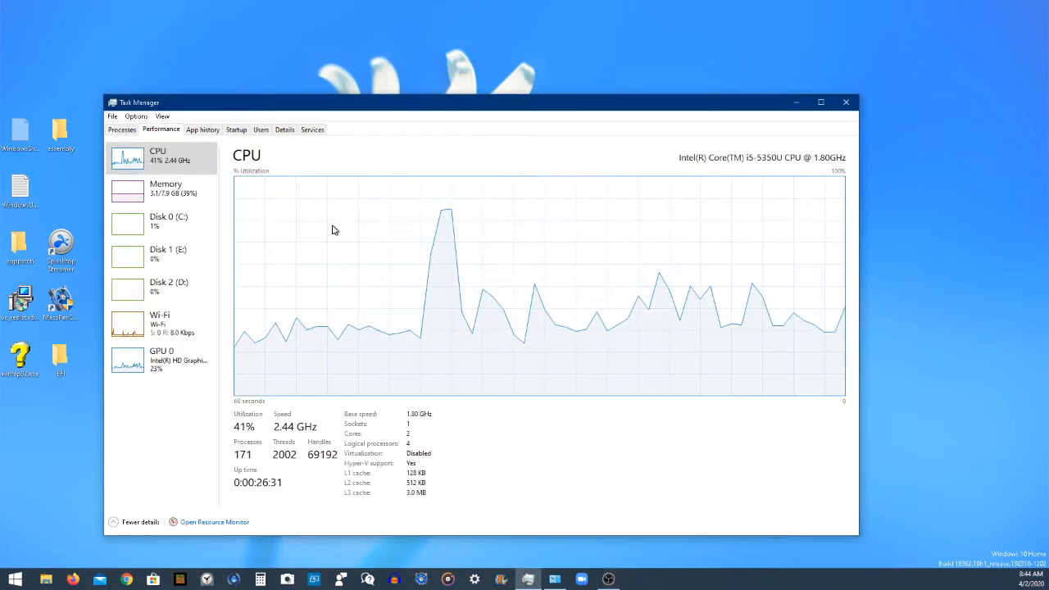
{"action": "mouse_move", "coordinate": [628, 206]}
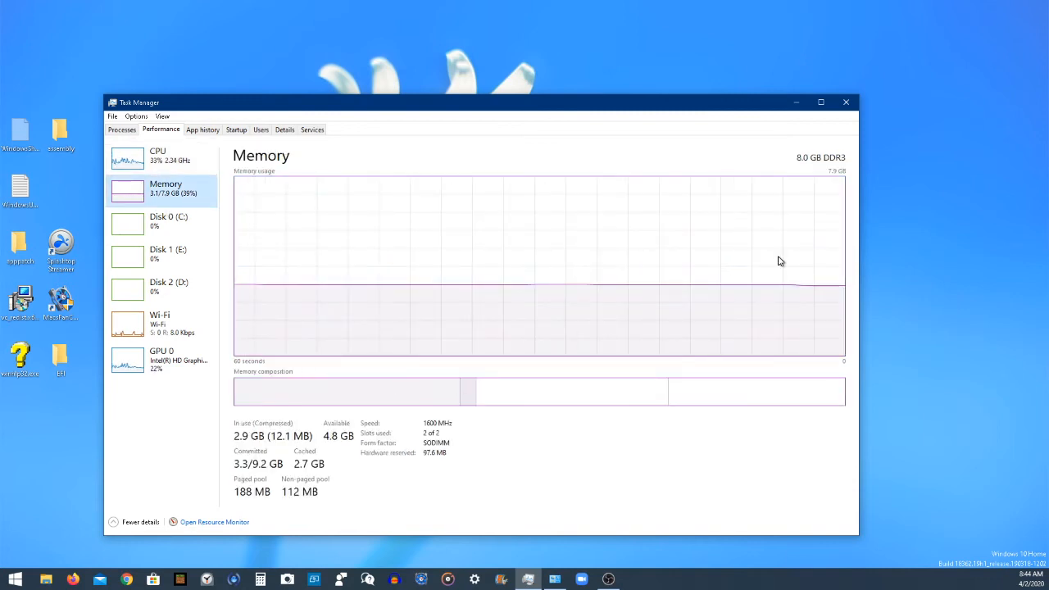
{"action": "mouse_move", "coordinate": [331, 270]}
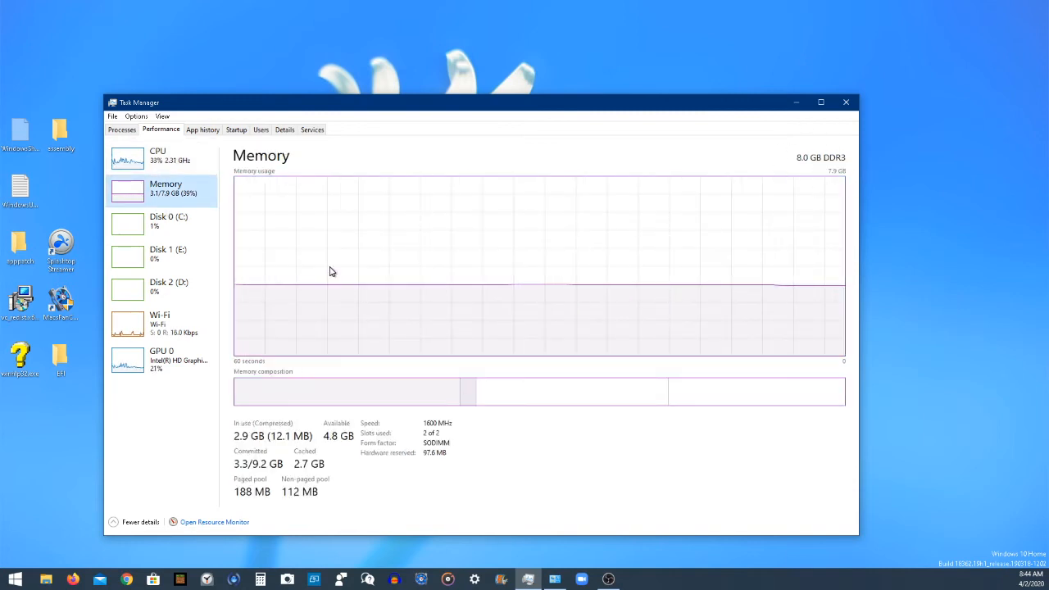
{"action": "left_click", "coordinate": [157, 154]}
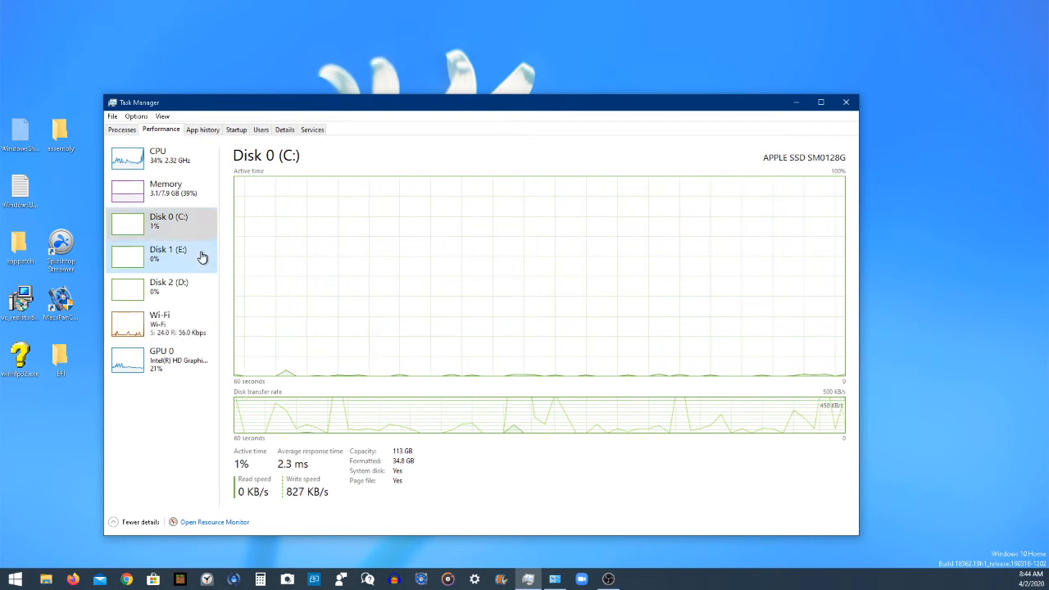
{"action": "left_click", "coordinate": [163, 256]}
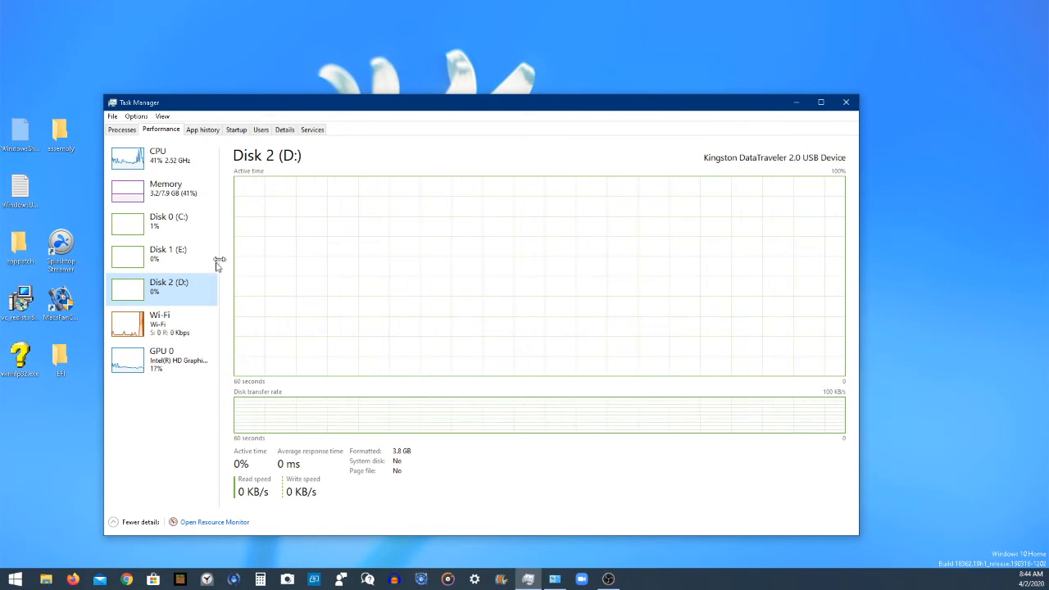
{"action": "left_click", "coordinate": [160, 323]}
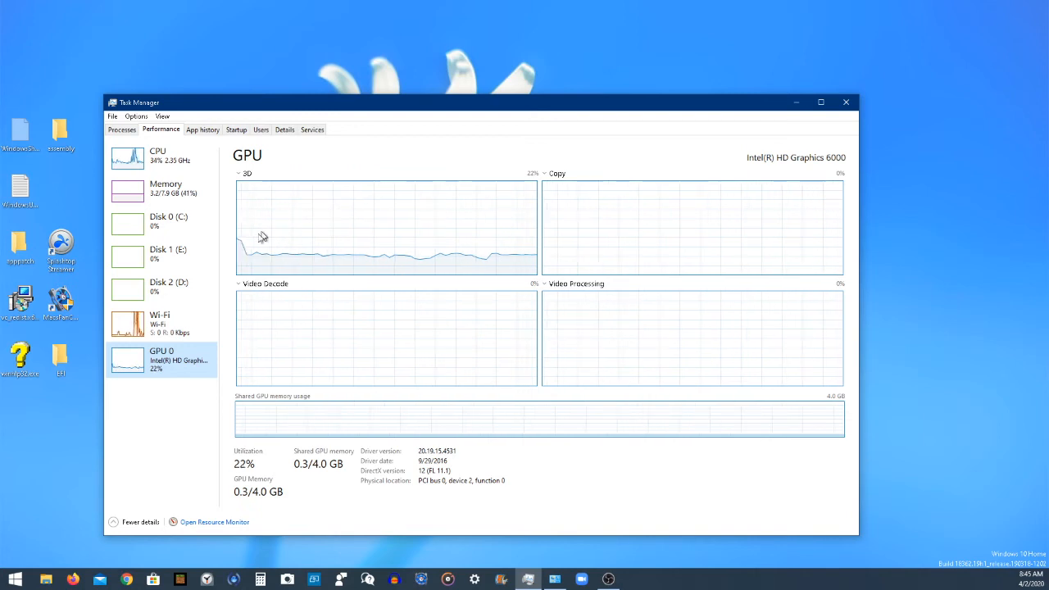
{"action": "mouse_move", "coordinate": [367, 236]}
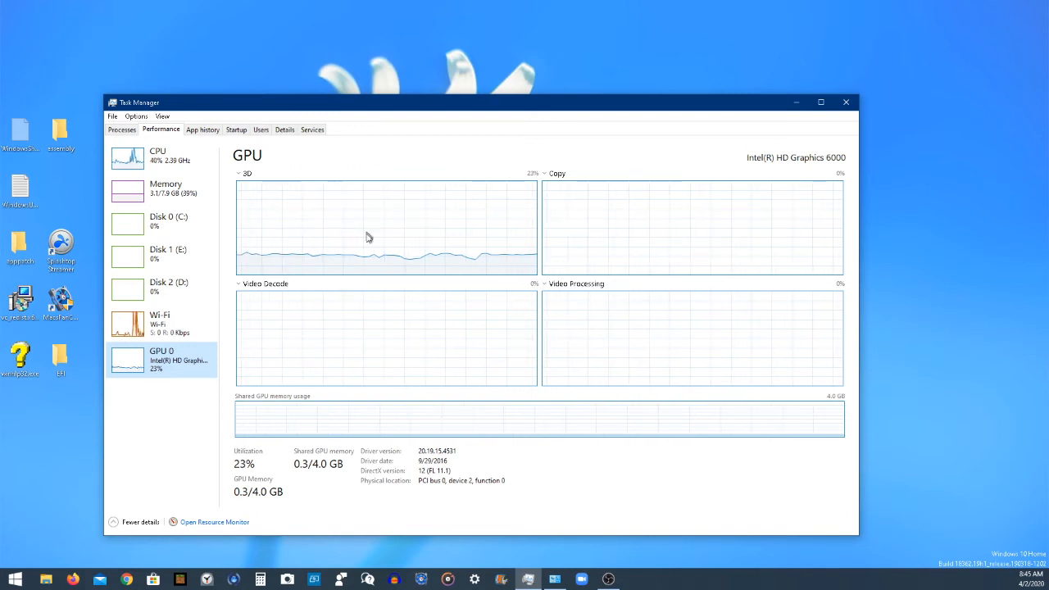
{"action": "left_click", "coordinate": [242, 174]}
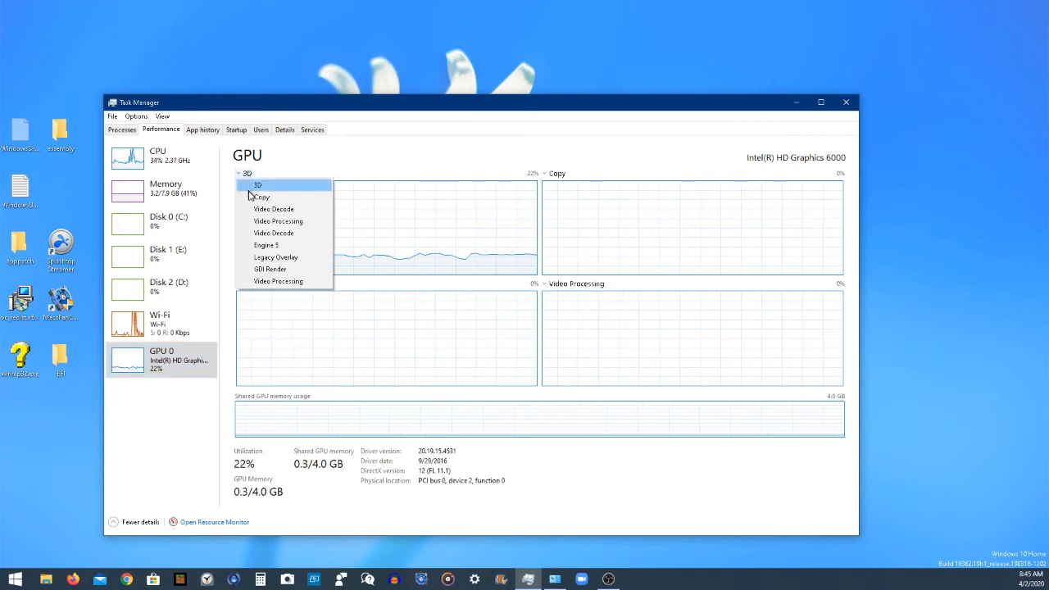
{"action": "mouse_move", "coordinate": [278, 221]}
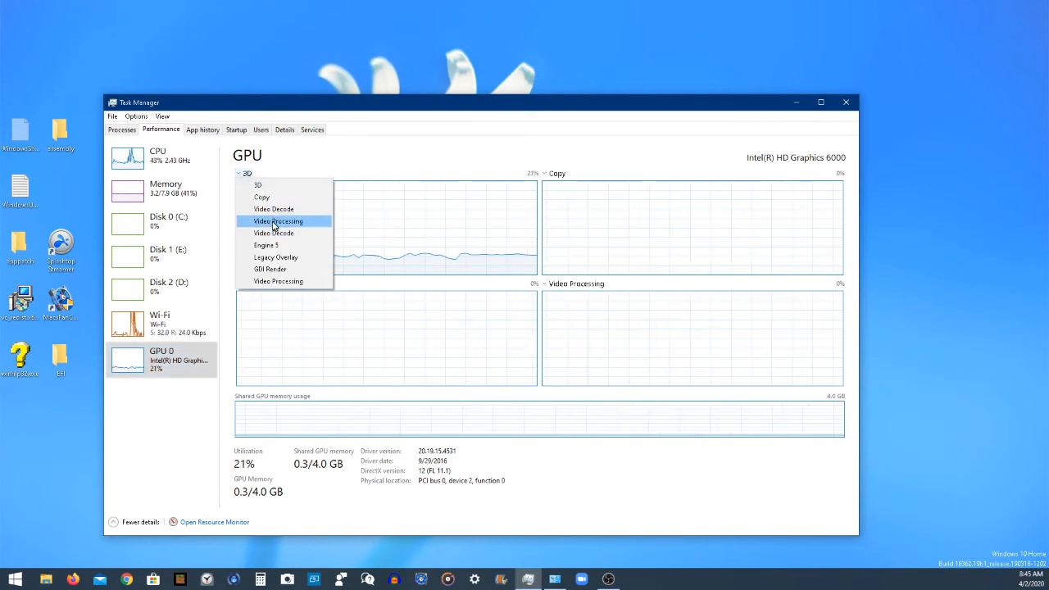
{"action": "left_click", "coordinate": [274, 210]}
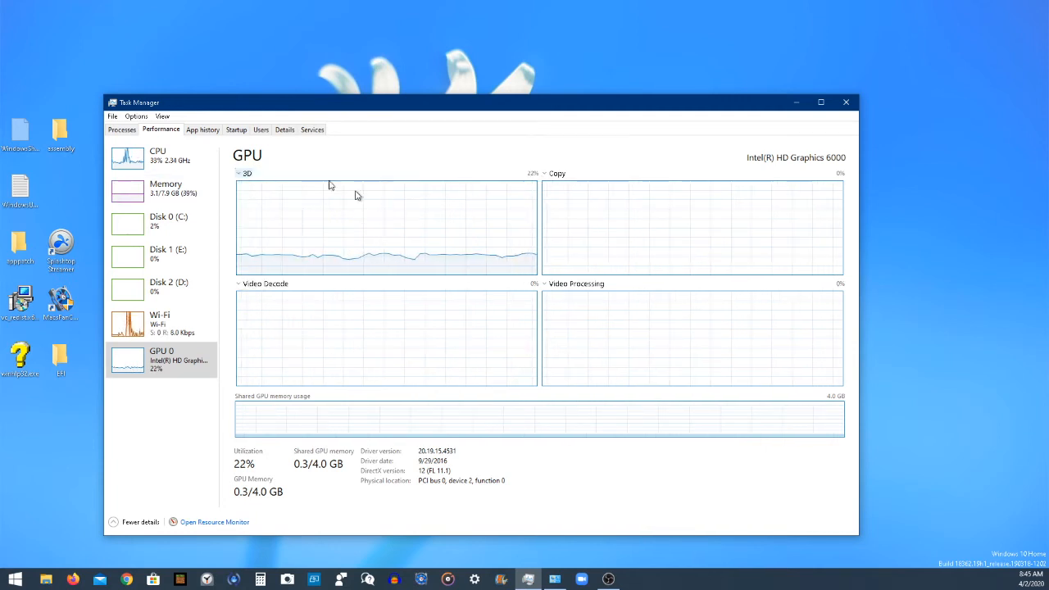
Show App history with CPU time and network totals for apps like Microsoft Edge and Minecraft
{"action": "left_click", "coordinate": [204, 130]}
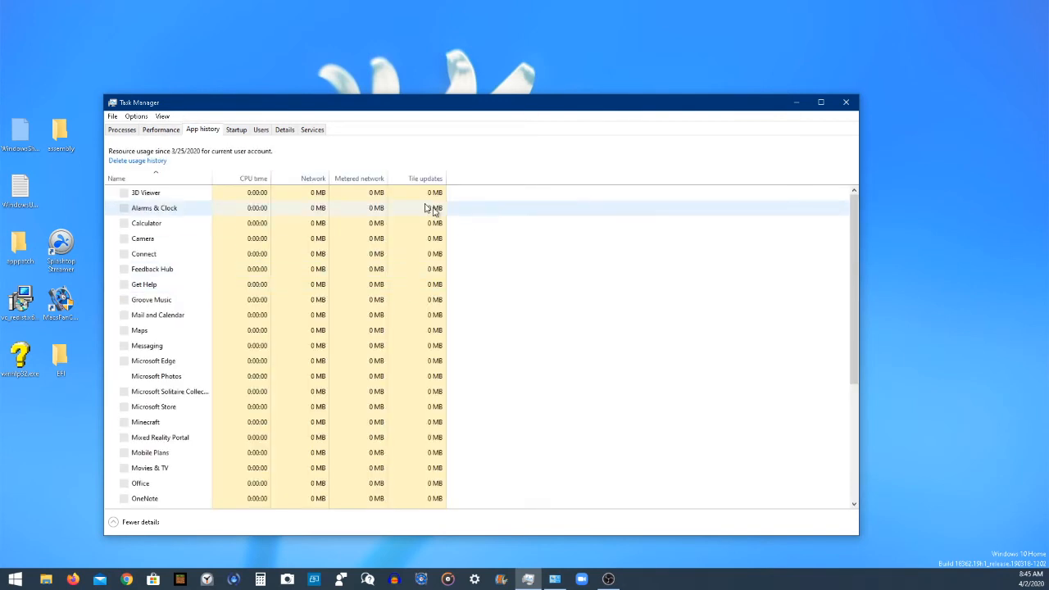
{"action": "scroll", "scroll_direction": "down", "scroll_amount": 3}
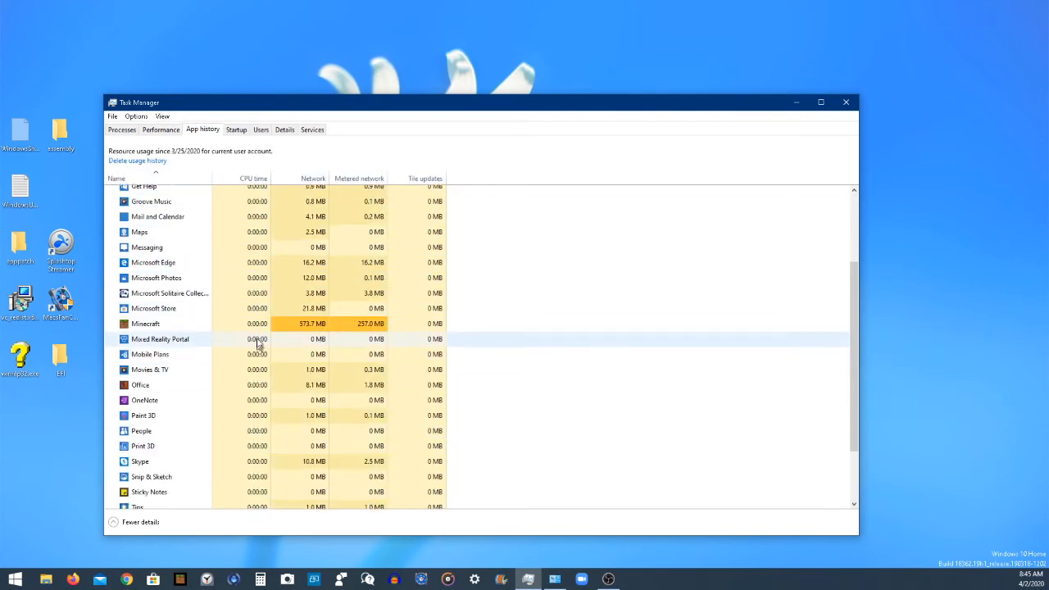
{"action": "scroll", "scroll_direction": "down", "scroll_amount": 3}
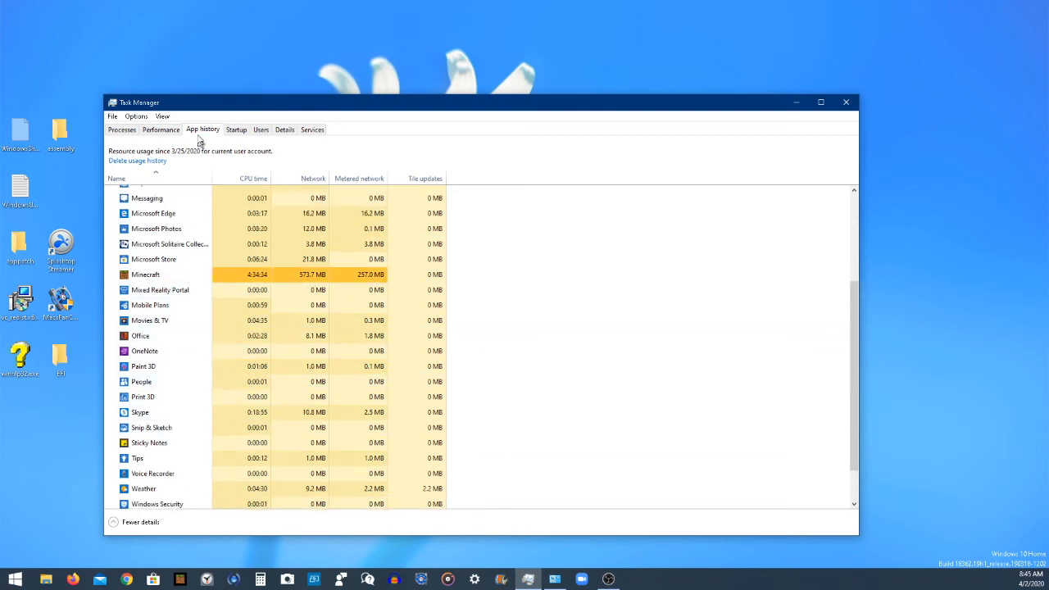
Review the Startup programs with publisher and impact, then move on to the Users view
{"action": "left_click", "coordinate": [236, 129]}
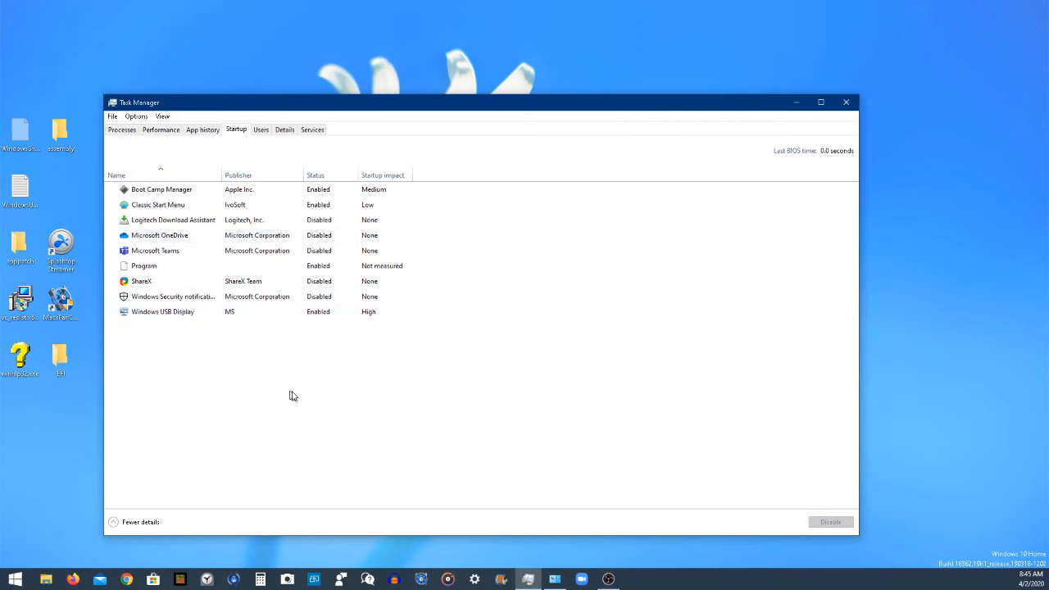
{"action": "mouse_move", "coordinate": [324, 375]}
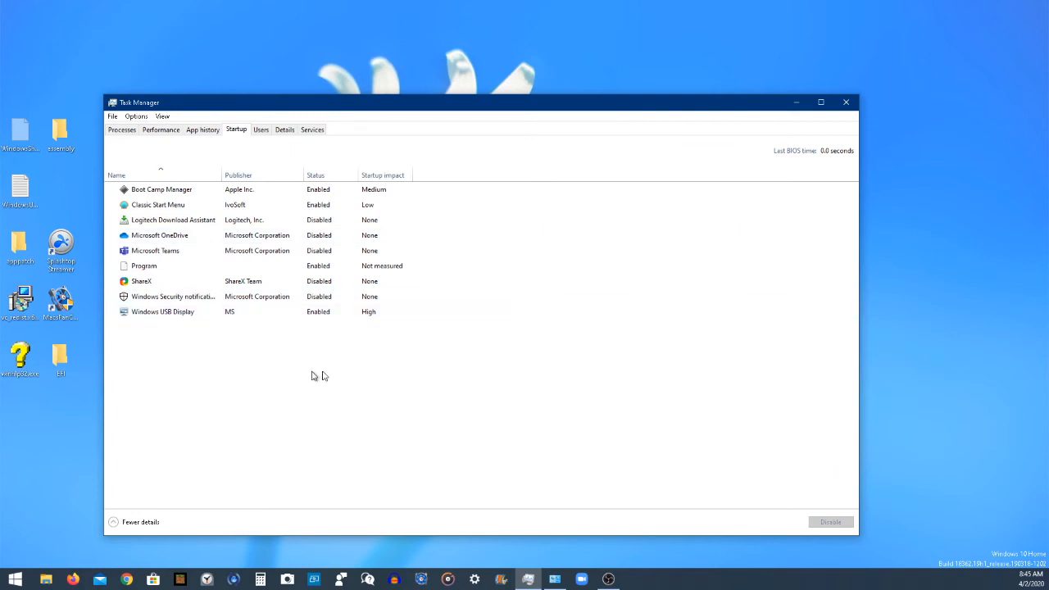
{"action": "mouse_move", "coordinate": [315, 378]}
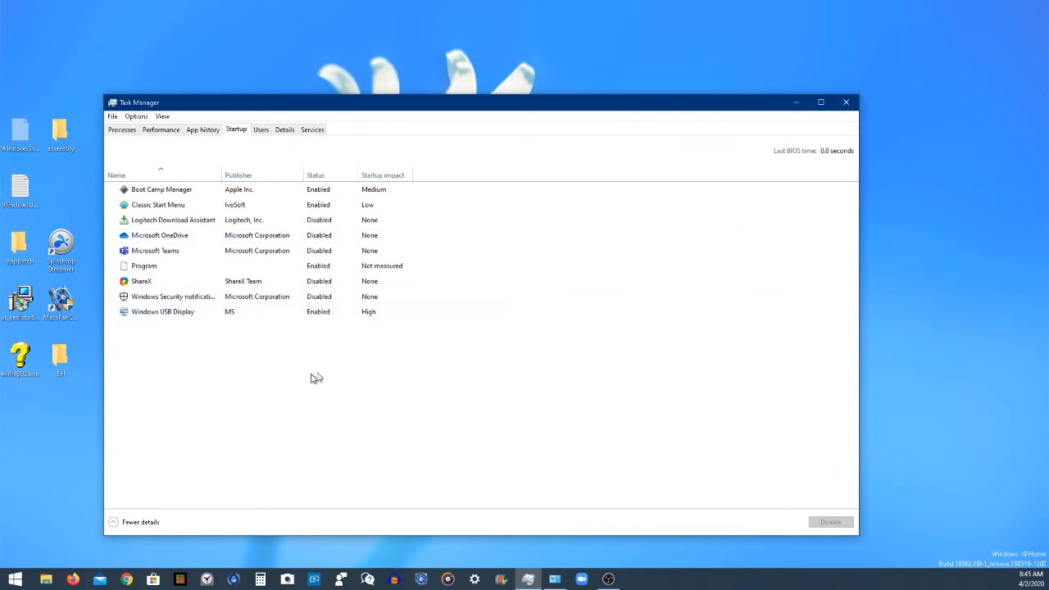
{"action": "mouse_move", "coordinate": [308, 337]}
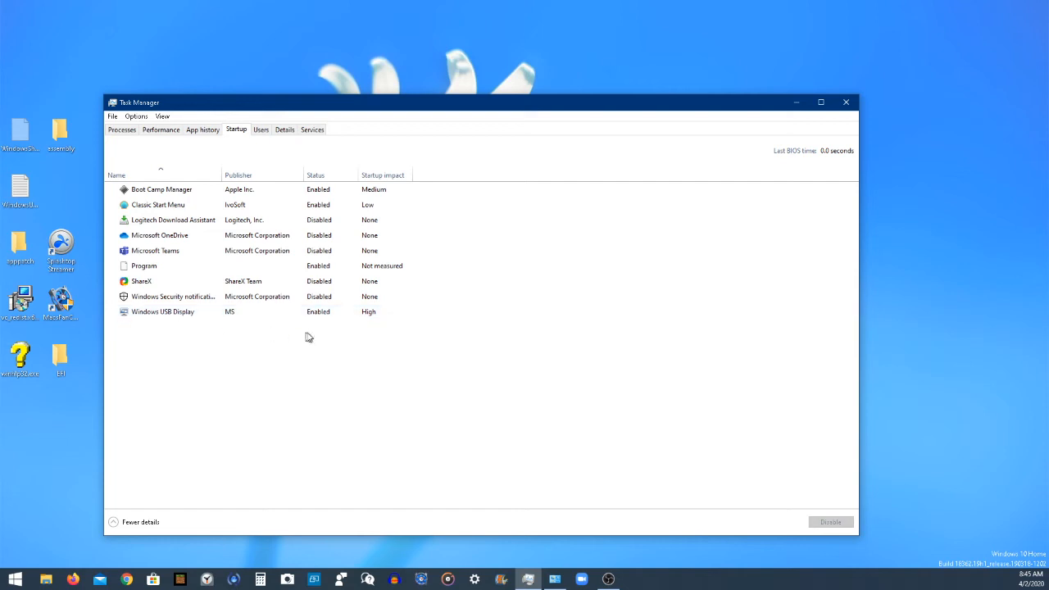
{"action": "mouse_move", "coordinate": [236, 375]}
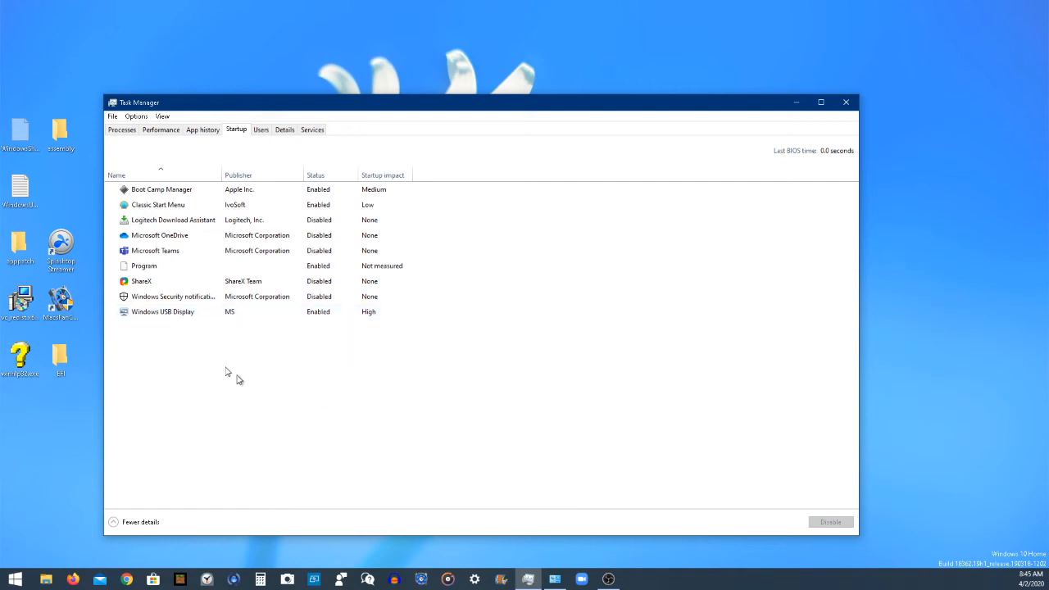
{"action": "mouse_move", "coordinate": [434, 577]}
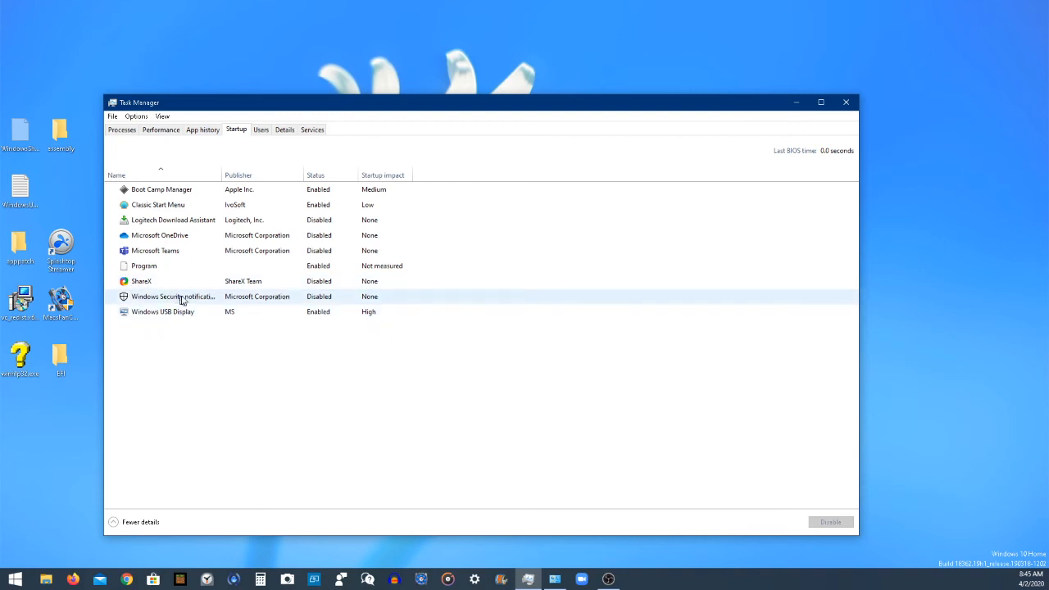
{"action": "mouse_move", "coordinate": [164, 292]}
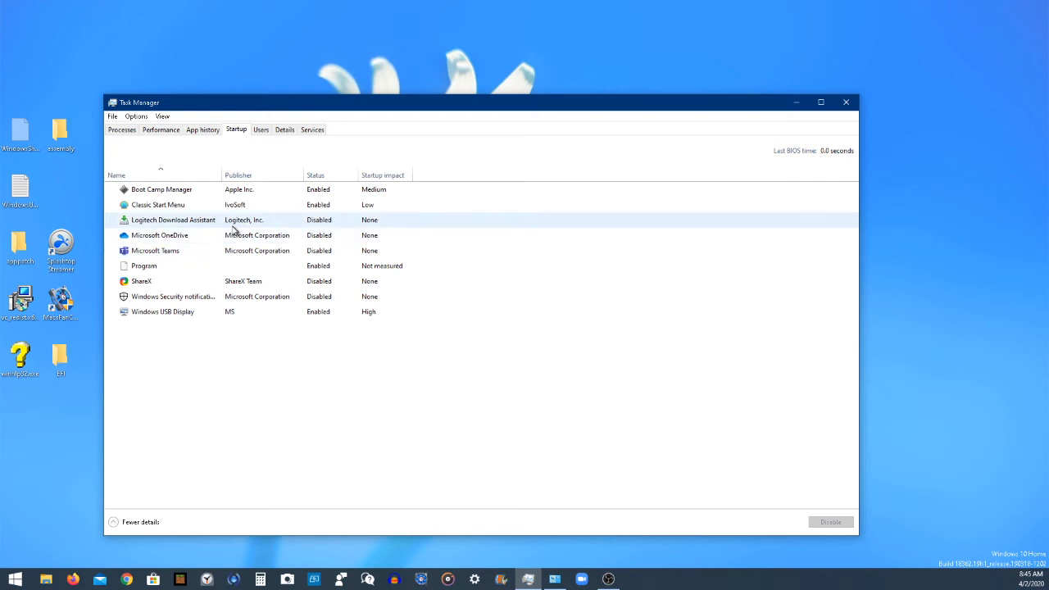
{"action": "left_click", "coordinate": [160, 190]}
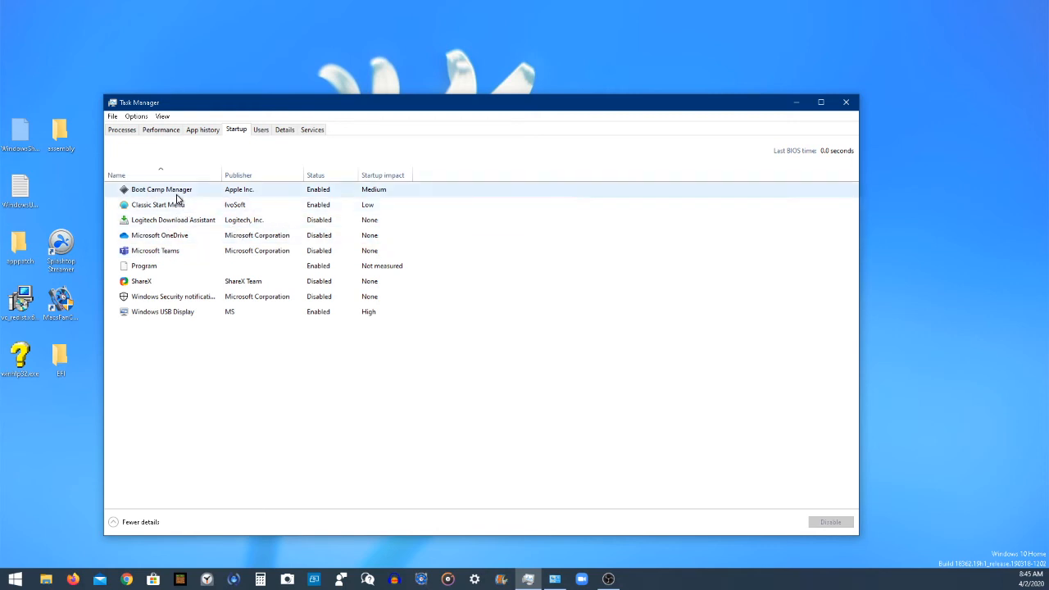
{"action": "left_click", "coordinate": [261, 129]}
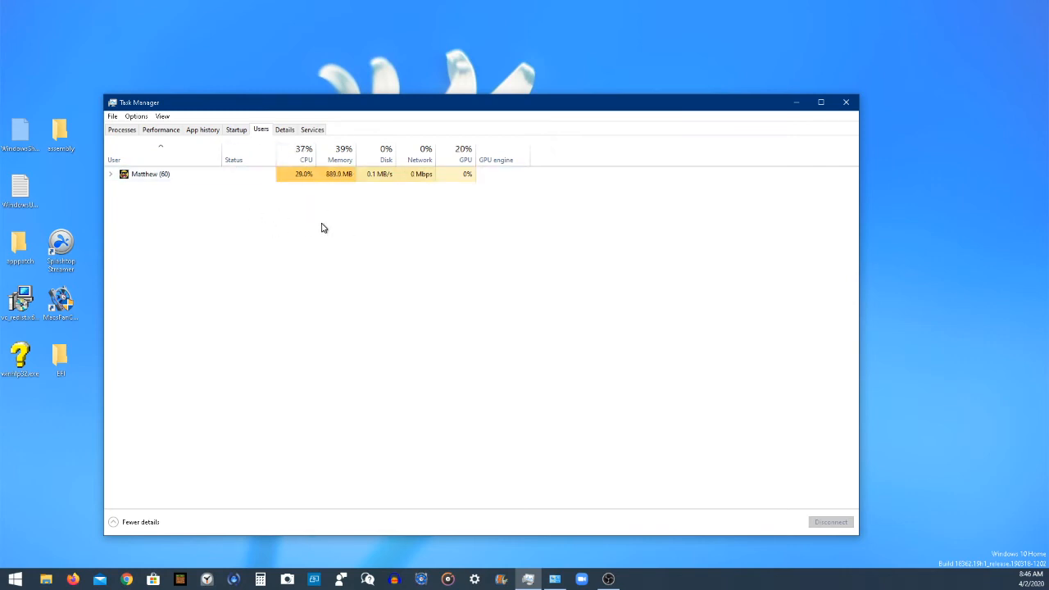
{"action": "mouse_move", "coordinate": [308, 233]}
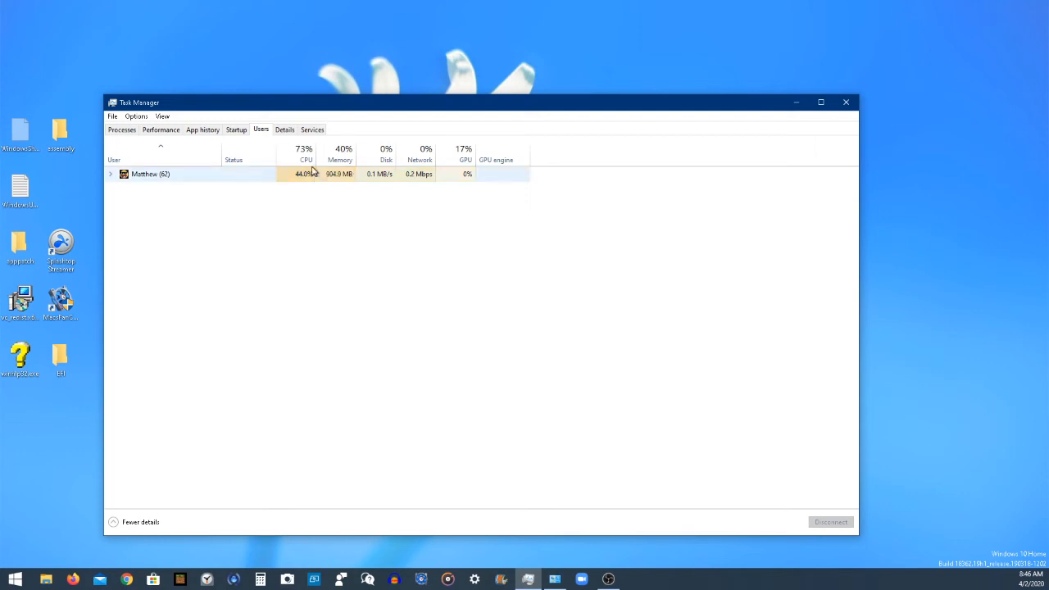
View the Details process list and Services list, then close Task Manager
{"action": "left_click", "coordinate": [286, 130]}
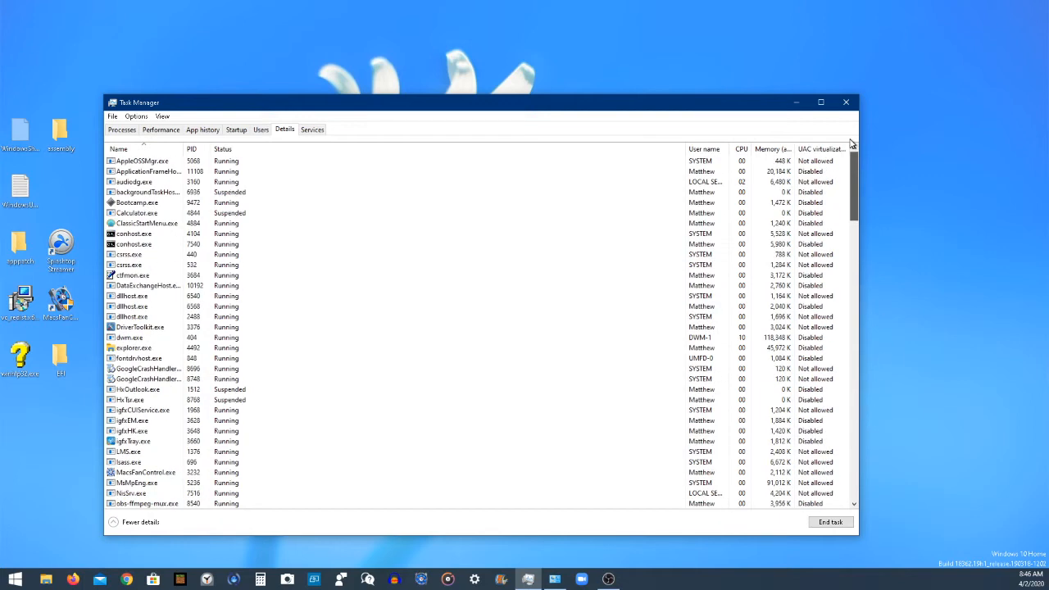
{"action": "left_click", "coordinate": [312, 128]}
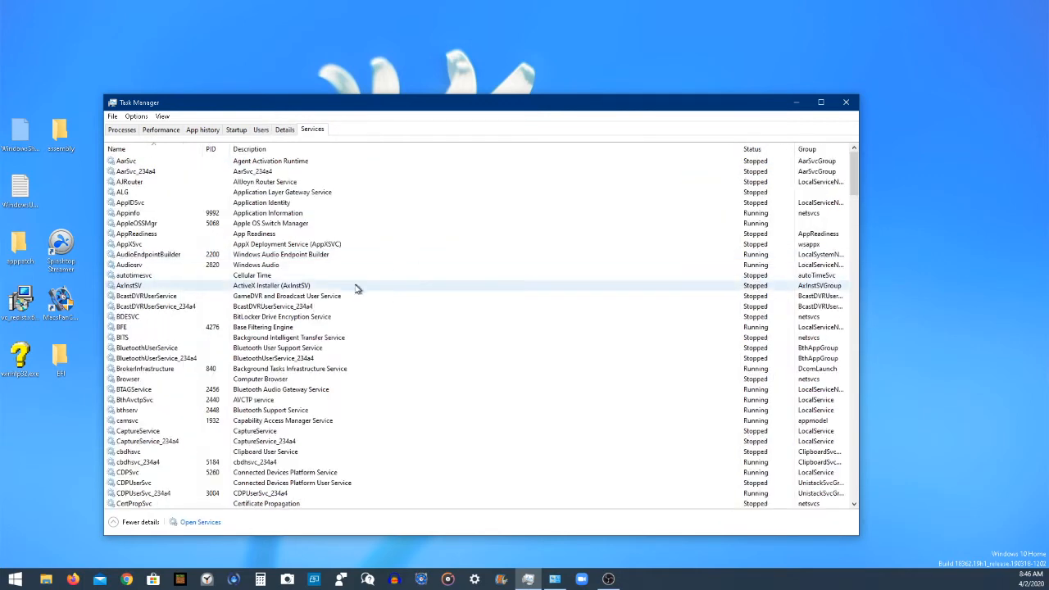
{"action": "scroll", "scroll_direction": "down", "scroll_amount": 3}
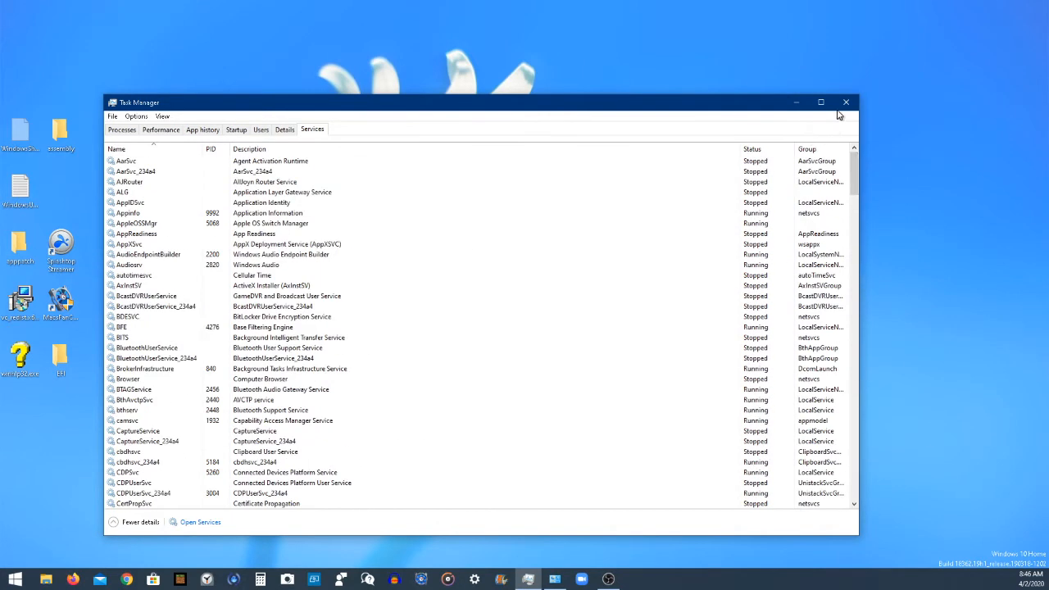
{"action": "left_click", "coordinate": [846, 101]}
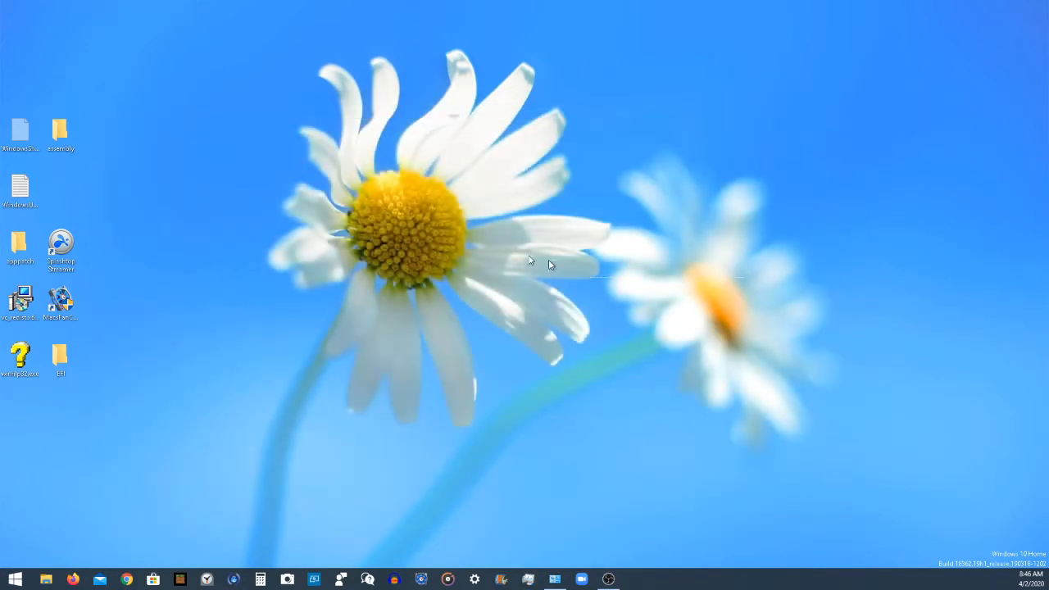
{"action": "mouse_move", "coordinate": [528, 364]}
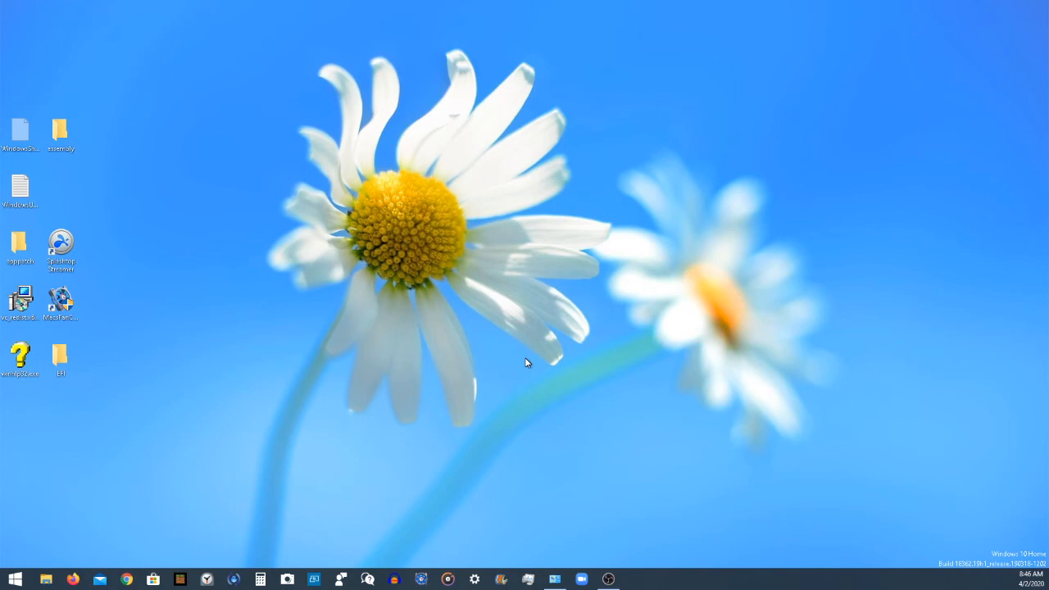
{"action": "mouse_move", "coordinate": [557, 562]}
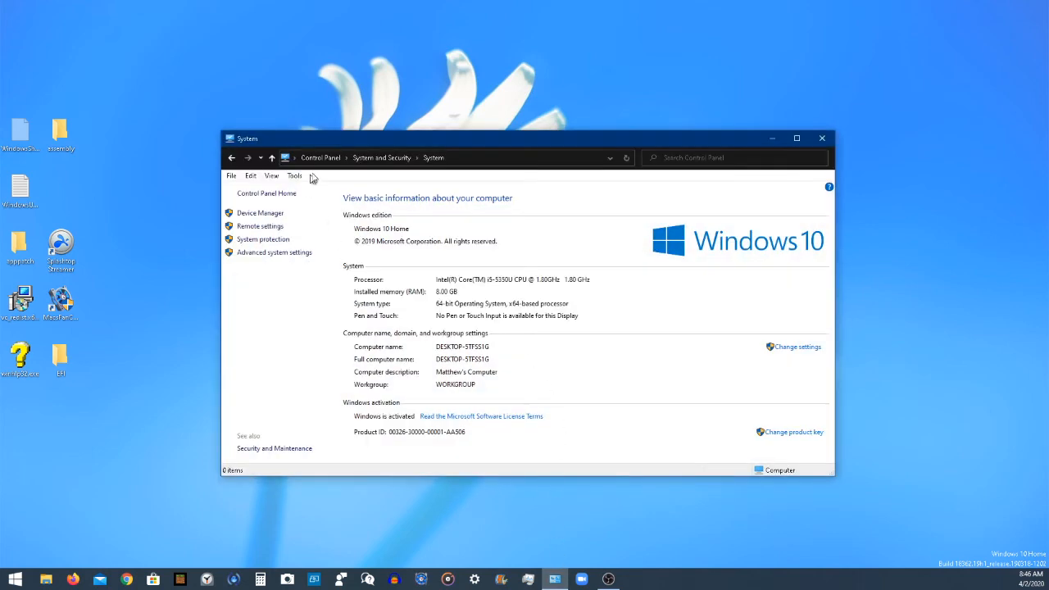
Return to Control Panel Home, close it, and reopen Control Panel from the Start menu
{"action": "left_click", "coordinate": [321, 157]}
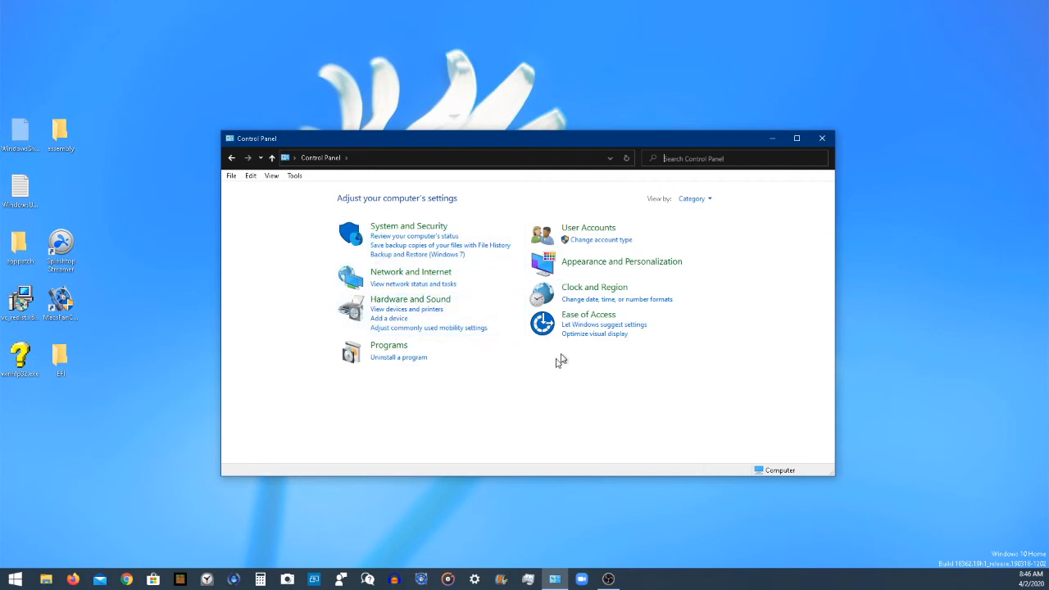
{"action": "mouse_move", "coordinate": [549, 406]}
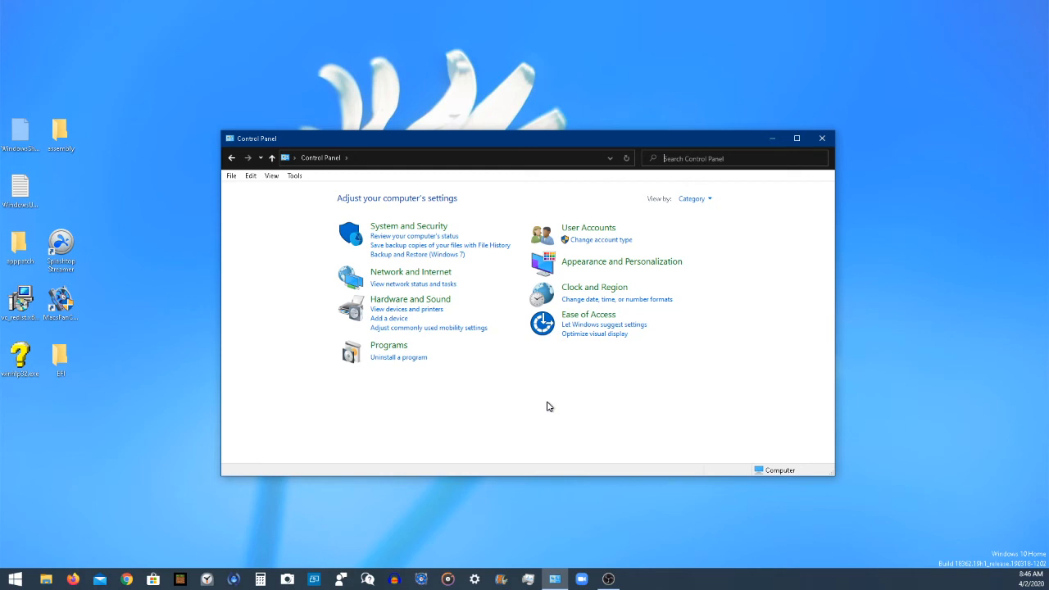
{"action": "mouse_move", "coordinate": [580, 400]}
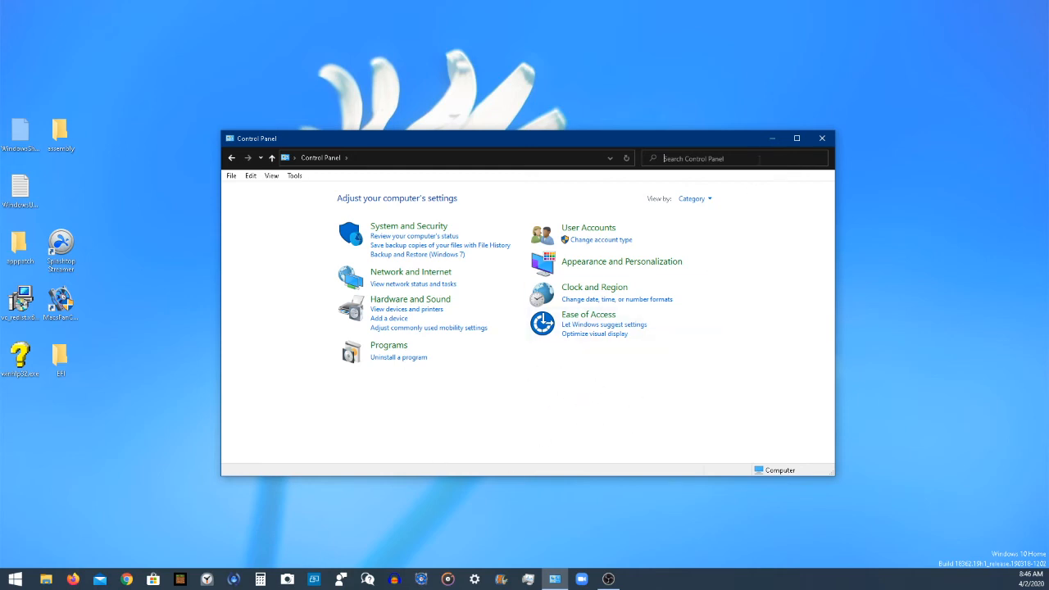
{"action": "left_click", "coordinate": [822, 138]}
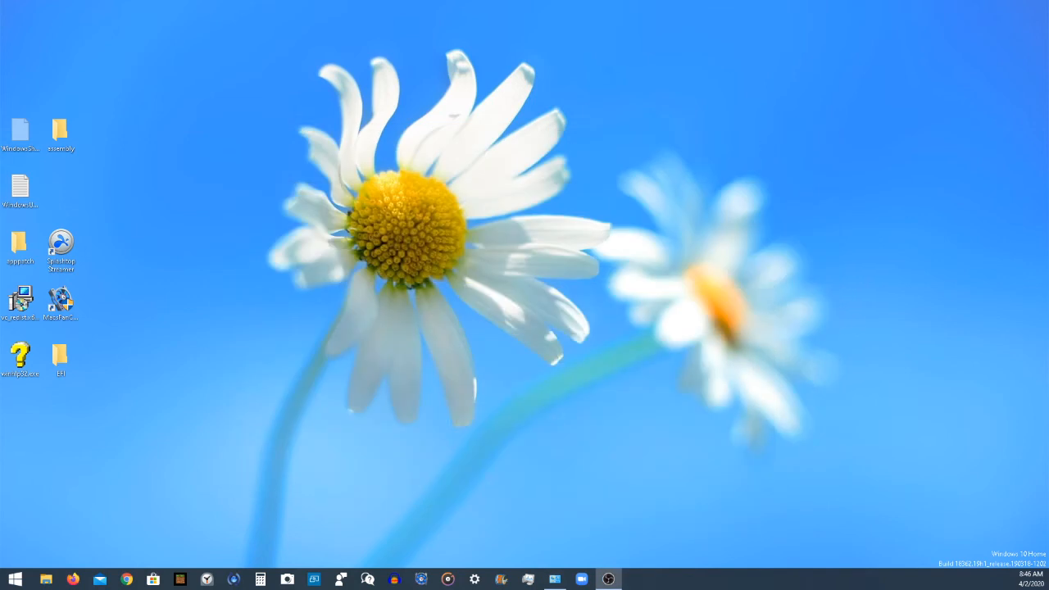
{"action": "mouse_move", "coordinate": [13, 577]}
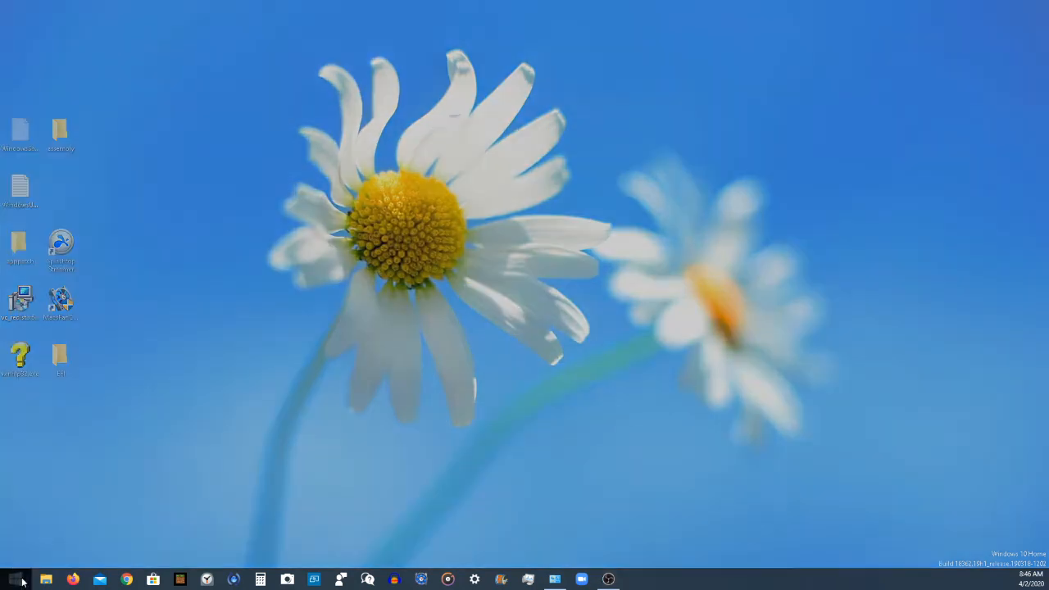
{"action": "left_click", "coordinate": [23, 577]}
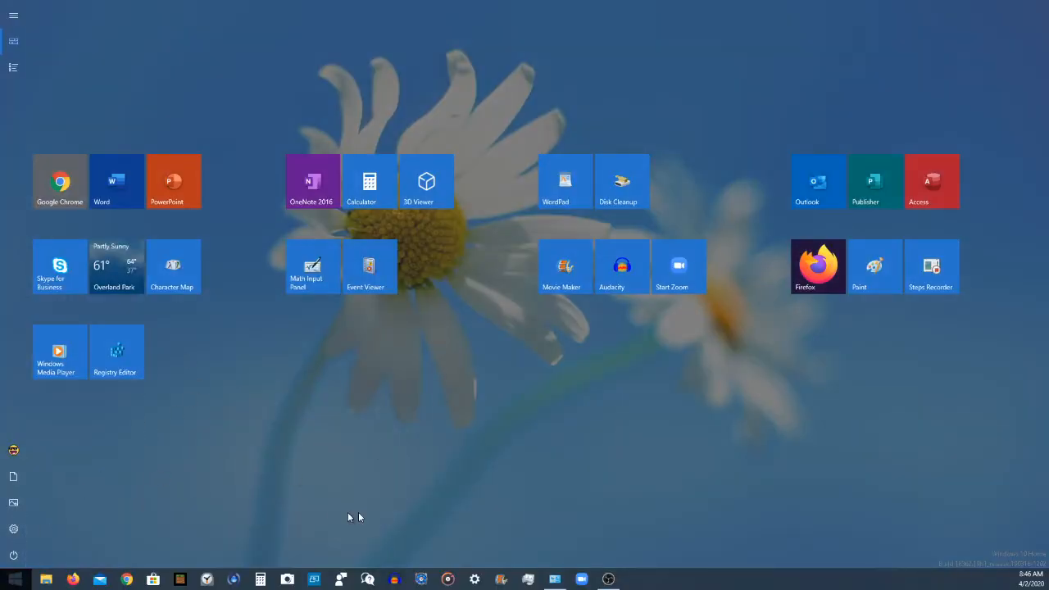
{"action": "left_click", "coordinate": [13, 573]}
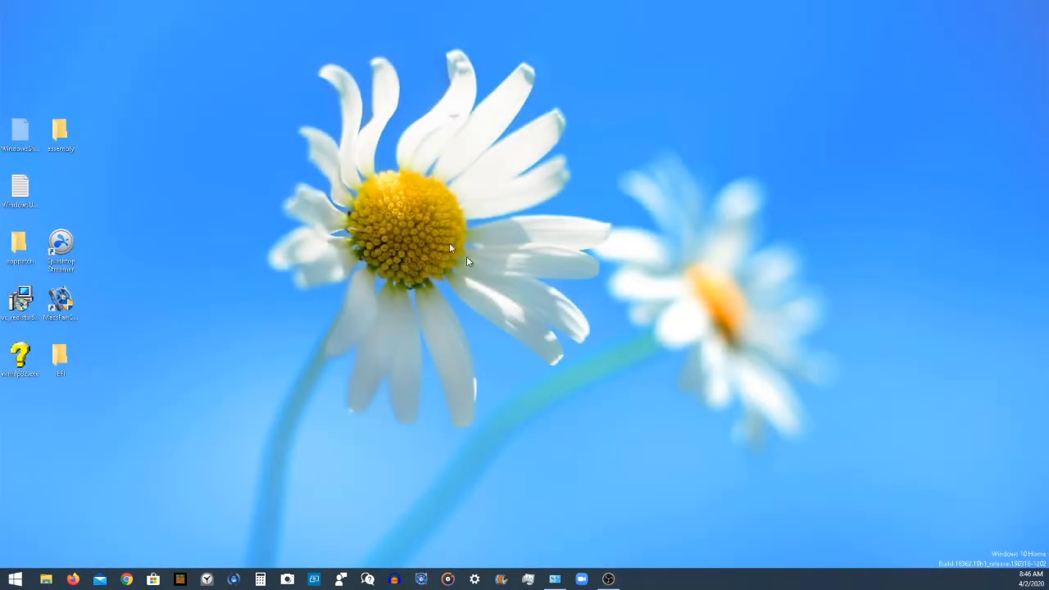
{"action": "mouse_move", "coordinate": [522, 516]}
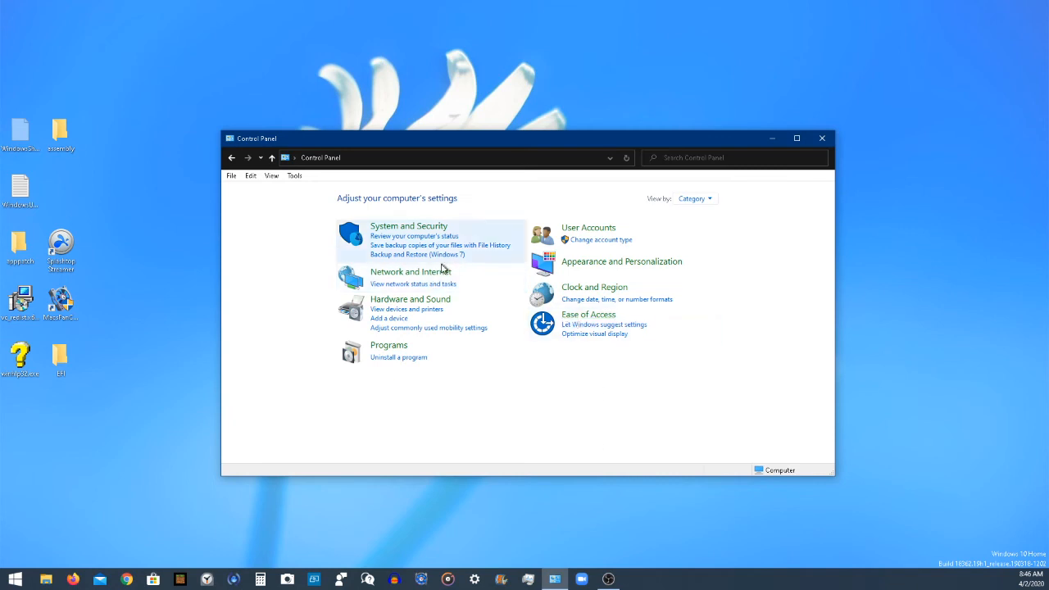
{"action": "mouse_move", "coordinate": [443, 233]}
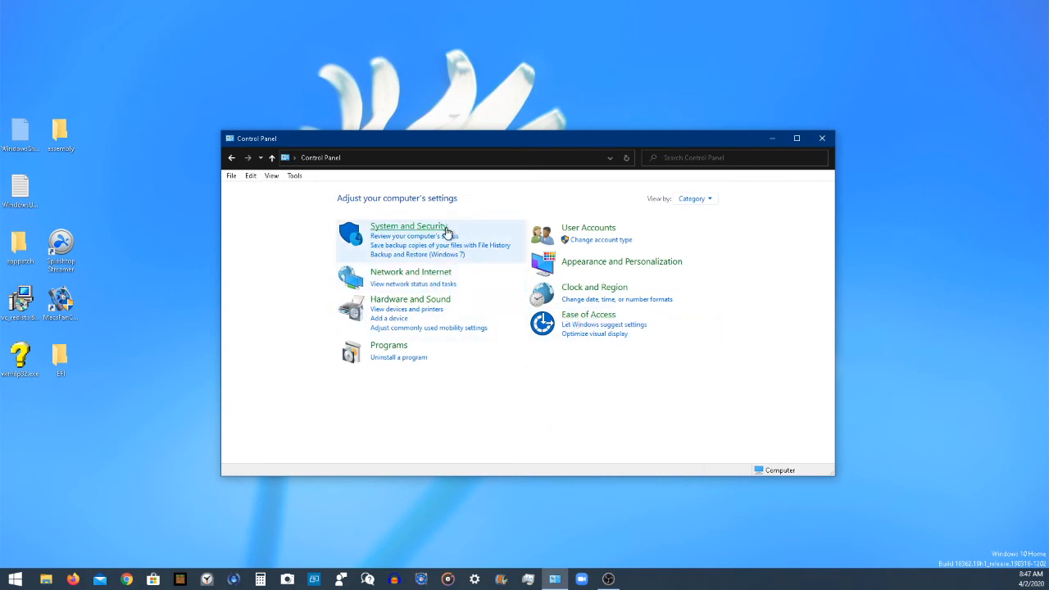
Show the System page with Windows 10 Home edition, processor, RAM and computer name
{"action": "left_click", "coordinate": [410, 226]}
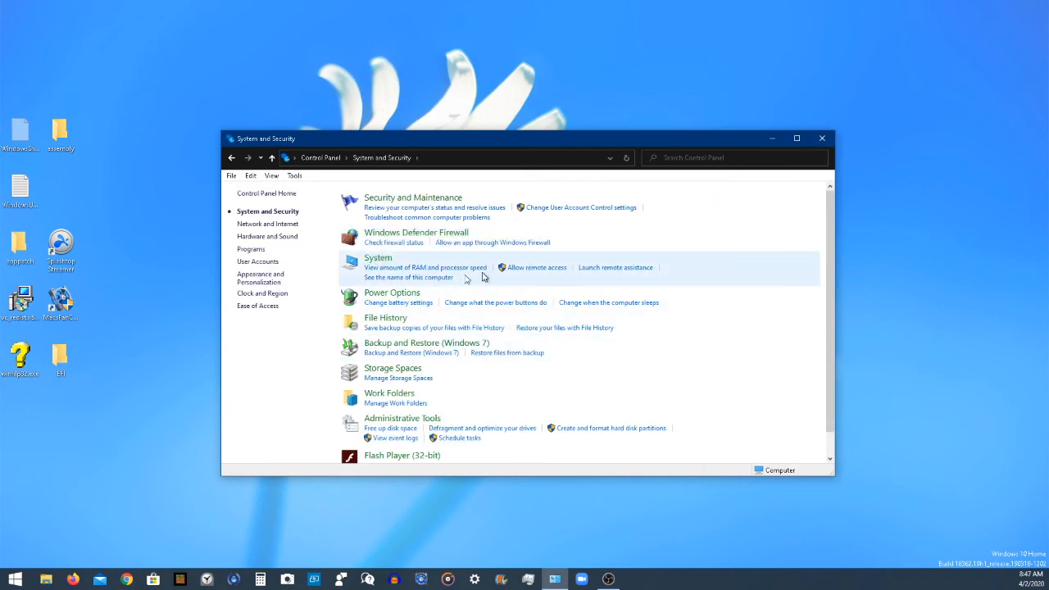
{"action": "left_click", "coordinate": [377, 257]}
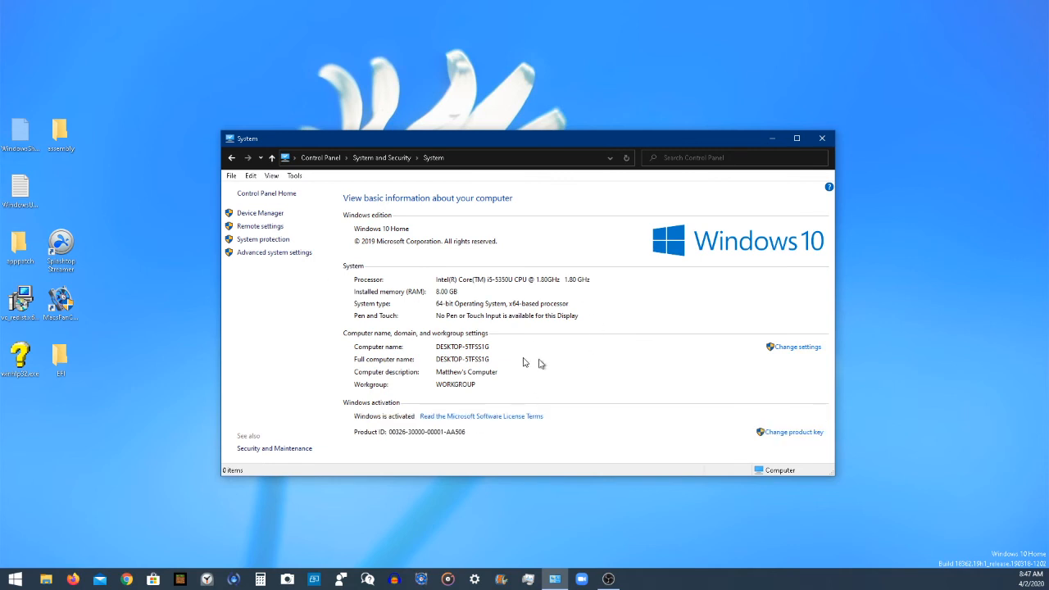
{"action": "mouse_move", "coordinate": [500, 289]}
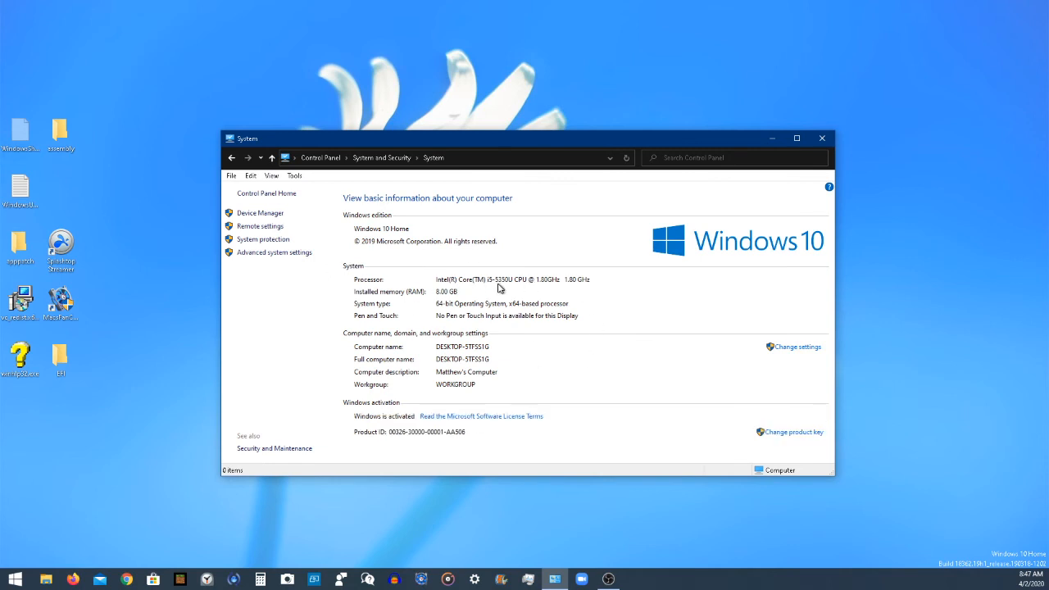
{"action": "mouse_move", "coordinate": [534, 346]}
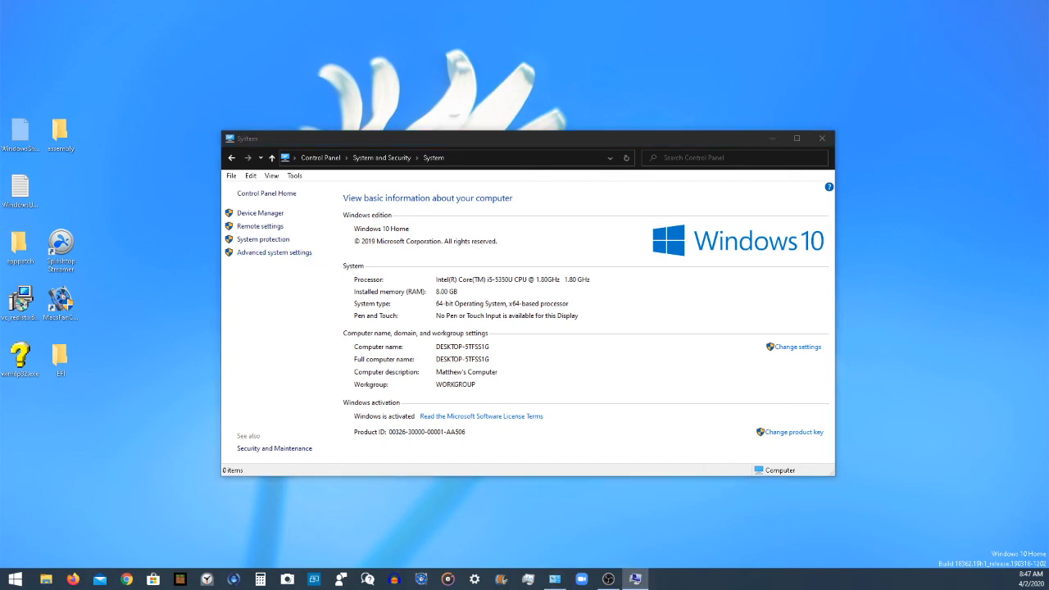
View Performance Options' Advanced virtual memory page via advanced system settings, then close all windows
{"action": "left_click", "coordinate": [274, 252]}
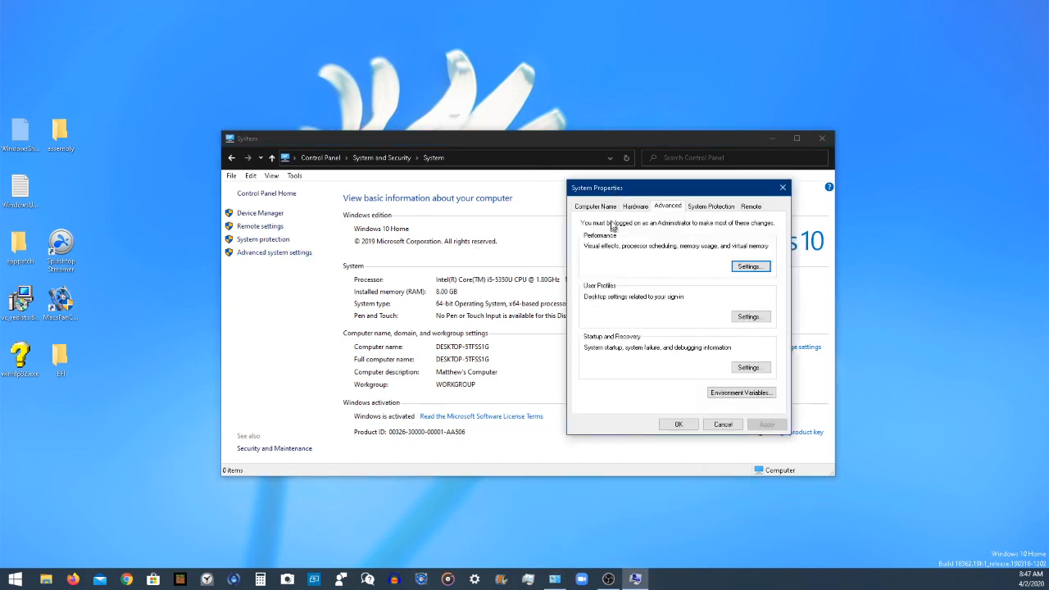
{"action": "left_click", "coordinate": [749, 266]}
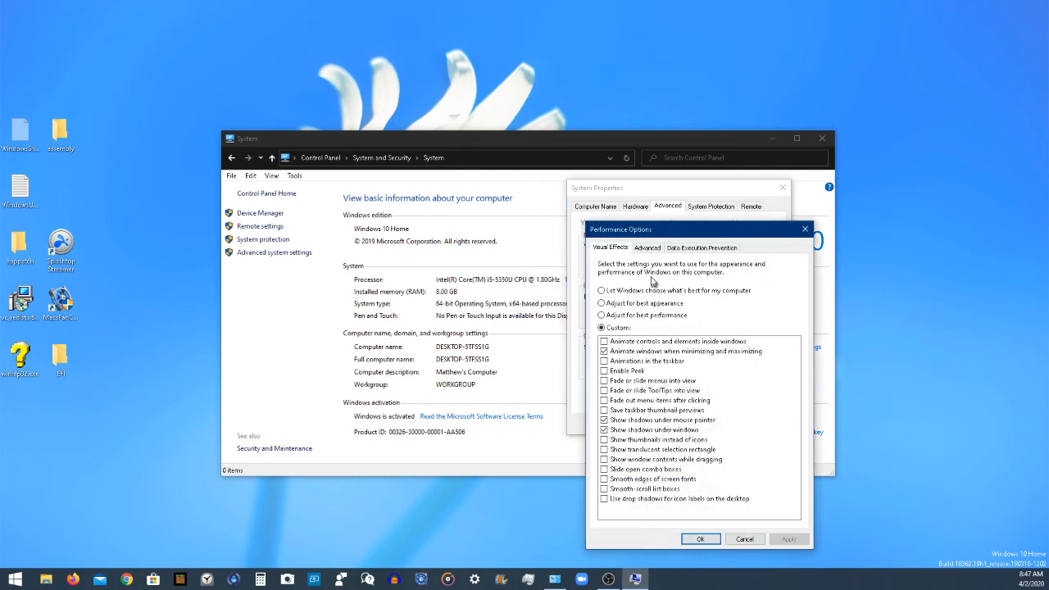
{"action": "left_click", "coordinate": [647, 246]}
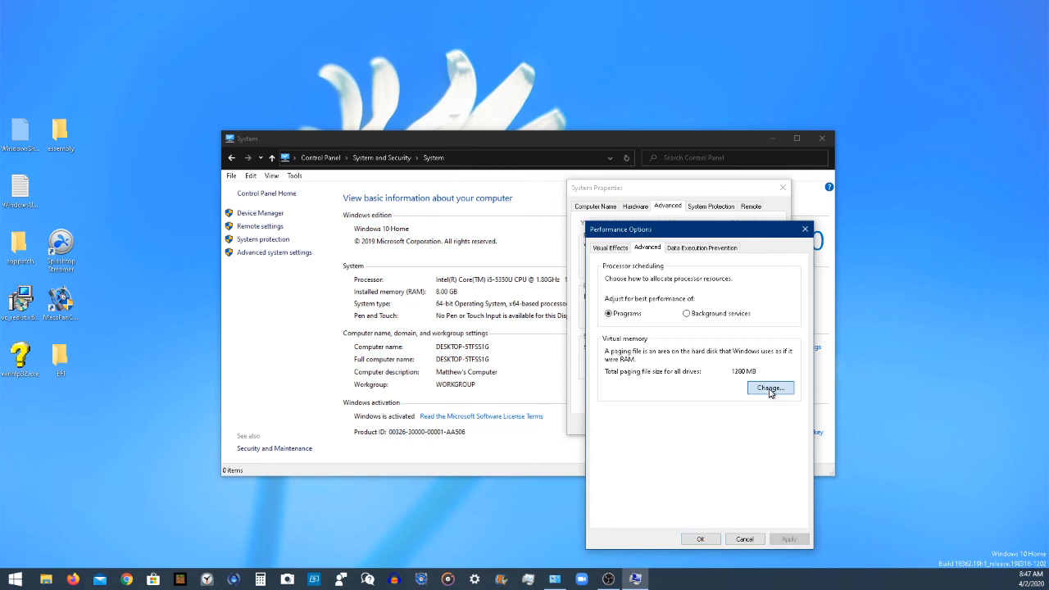
{"action": "left_click", "coordinate": [770, 387]}
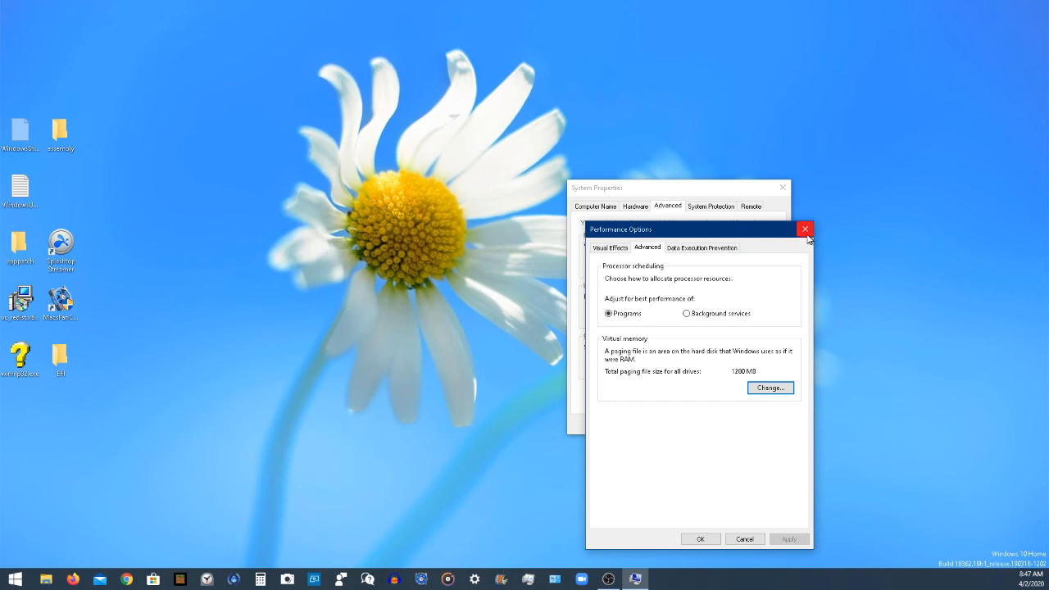
{"action": "left_click", "coordinate": [803, 229]}
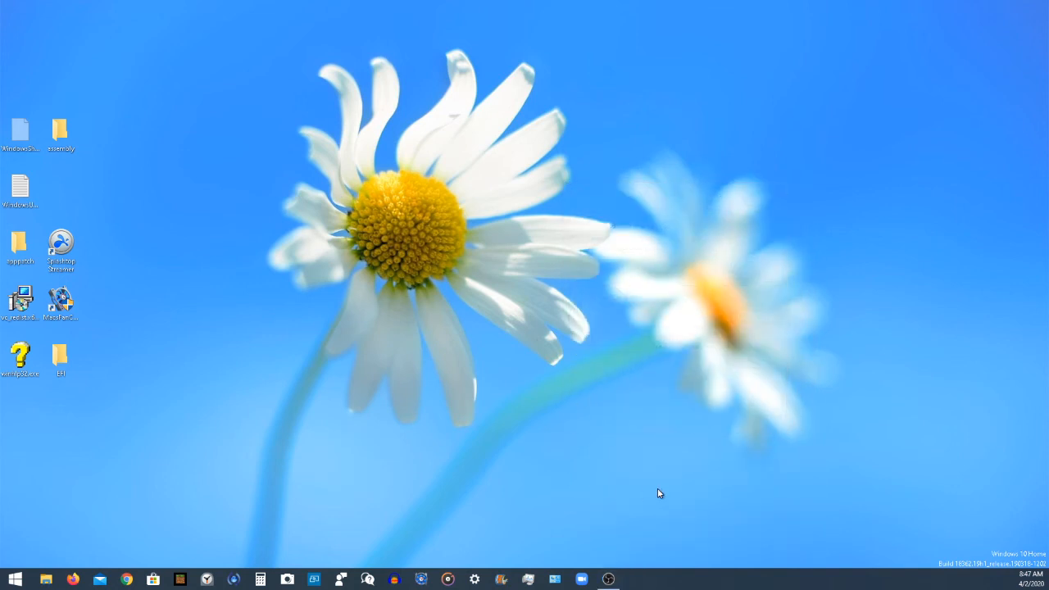
{"action": "mouse_move", "coordinate": [99, 577]}
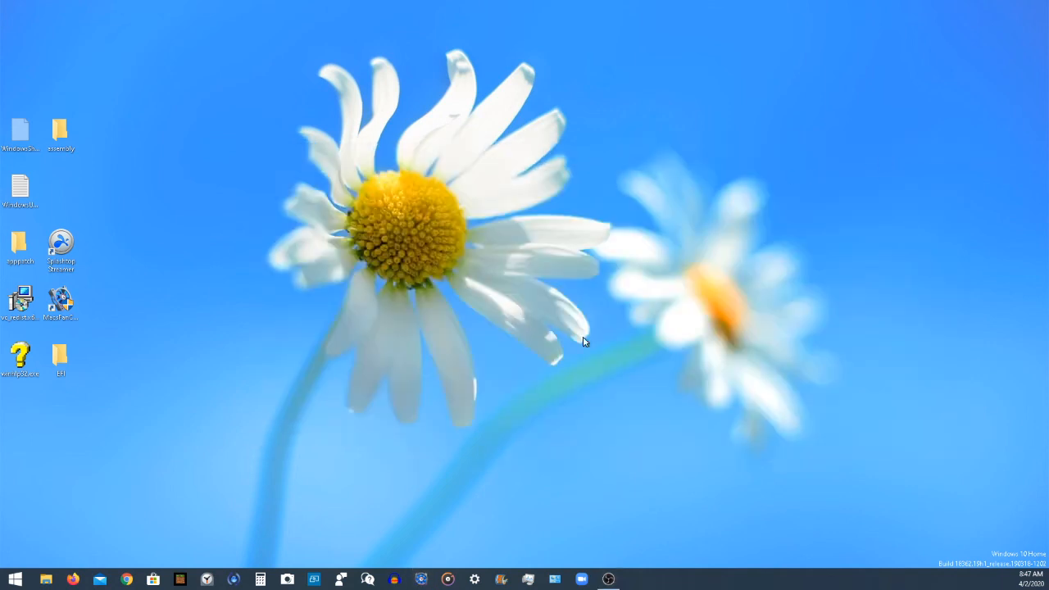
{"action": "mouse_move", "coordinate": [374, 357]}
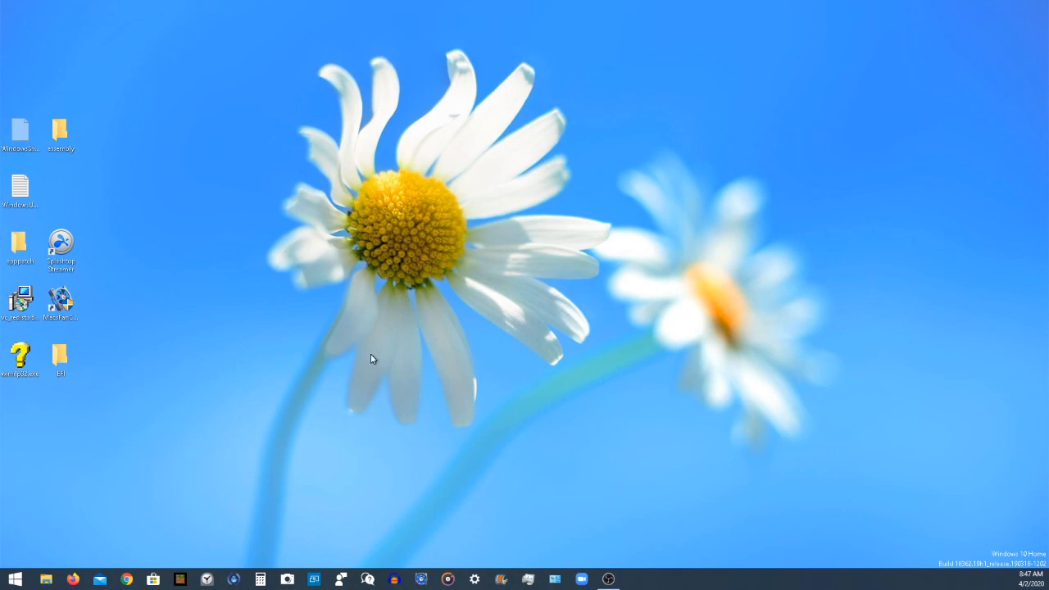
{"action": "mouse_move", "coordinate": [524, 576]}
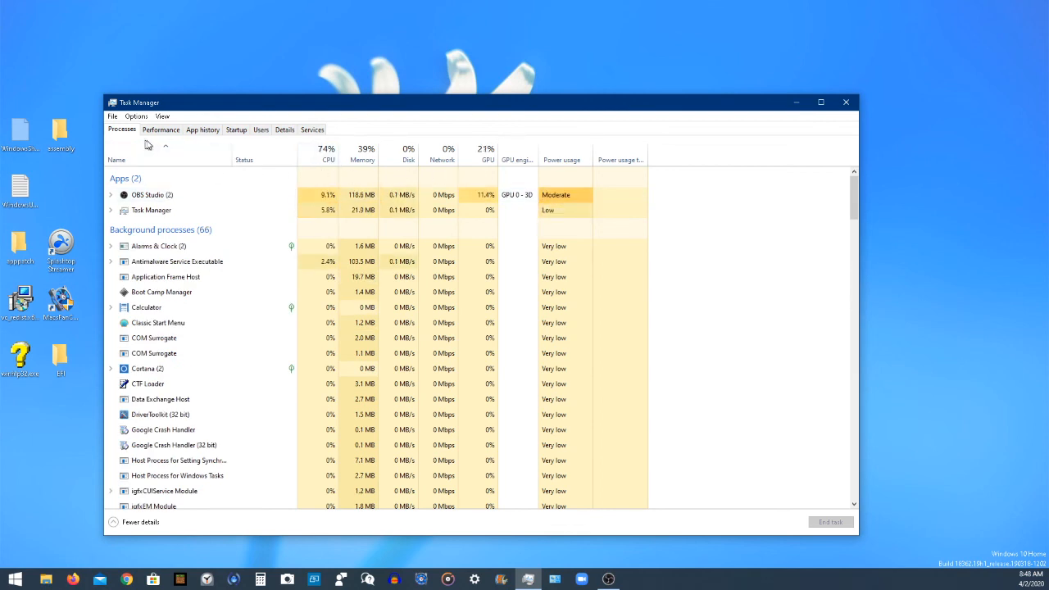
{"action": "left_click", "coordinate": [161, 129]}
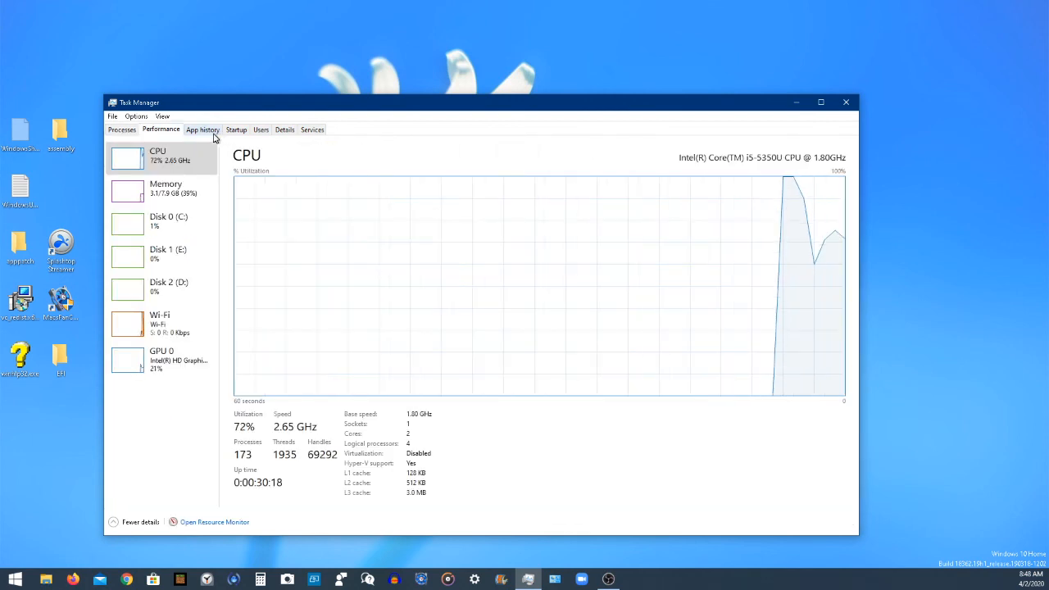
{"action": "left_click", "coordinate": [846, 101]}
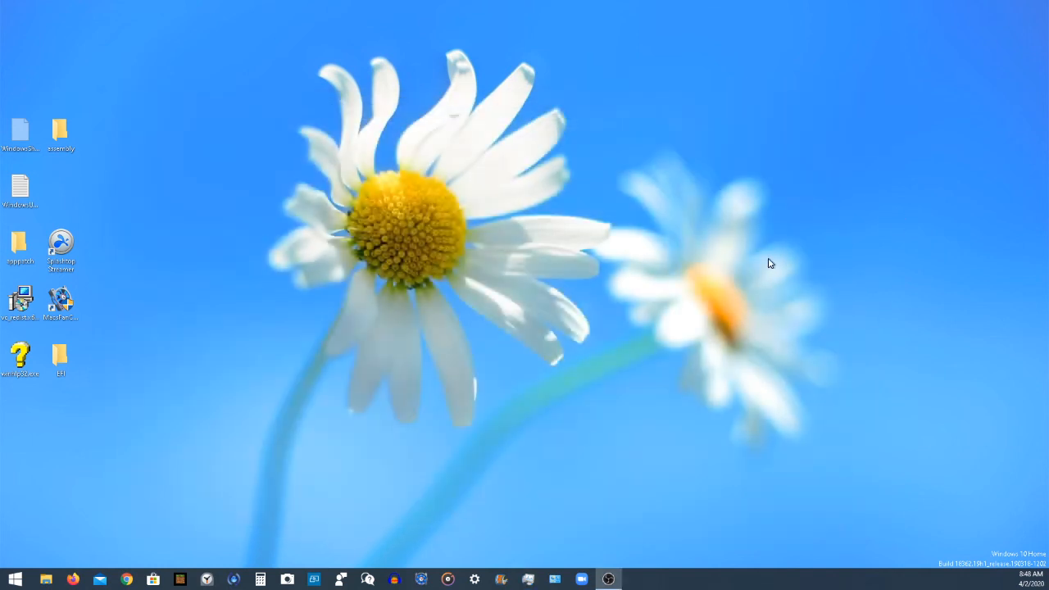